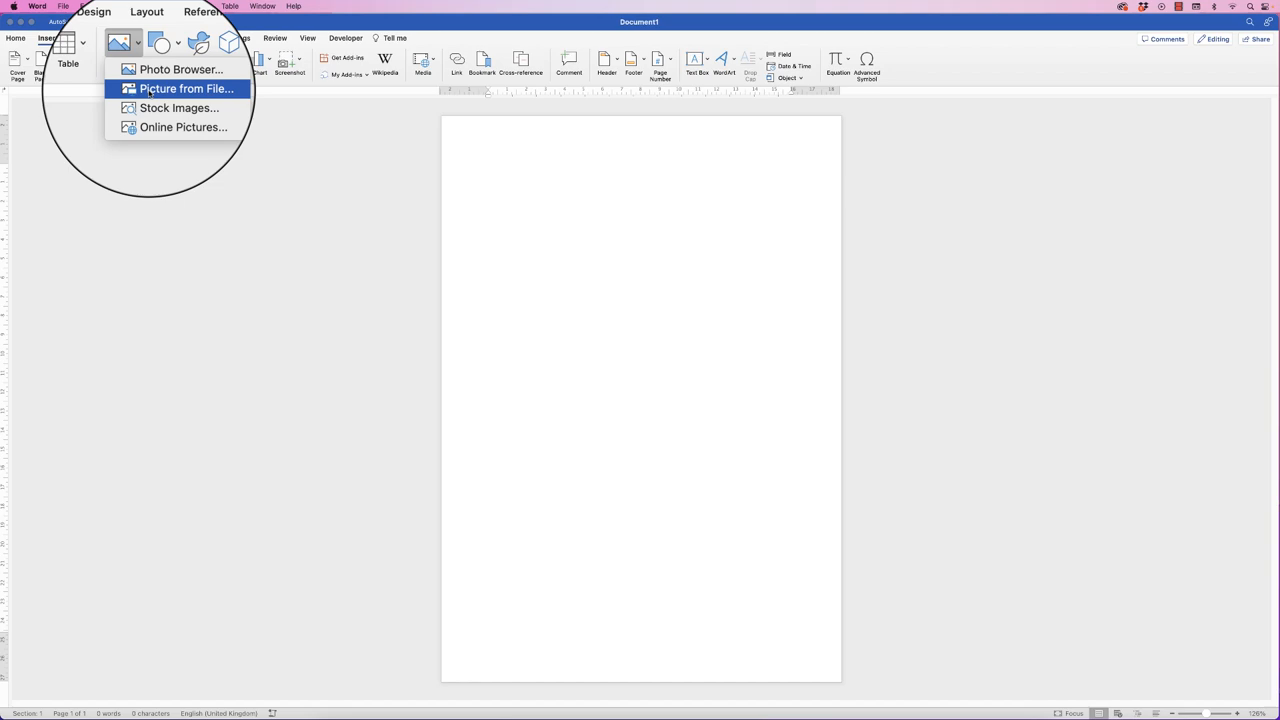
# Step: Work with the previously inserted balloon photo: square crop, transparency and JPEG format tried
pyautogui.click(188, 88)
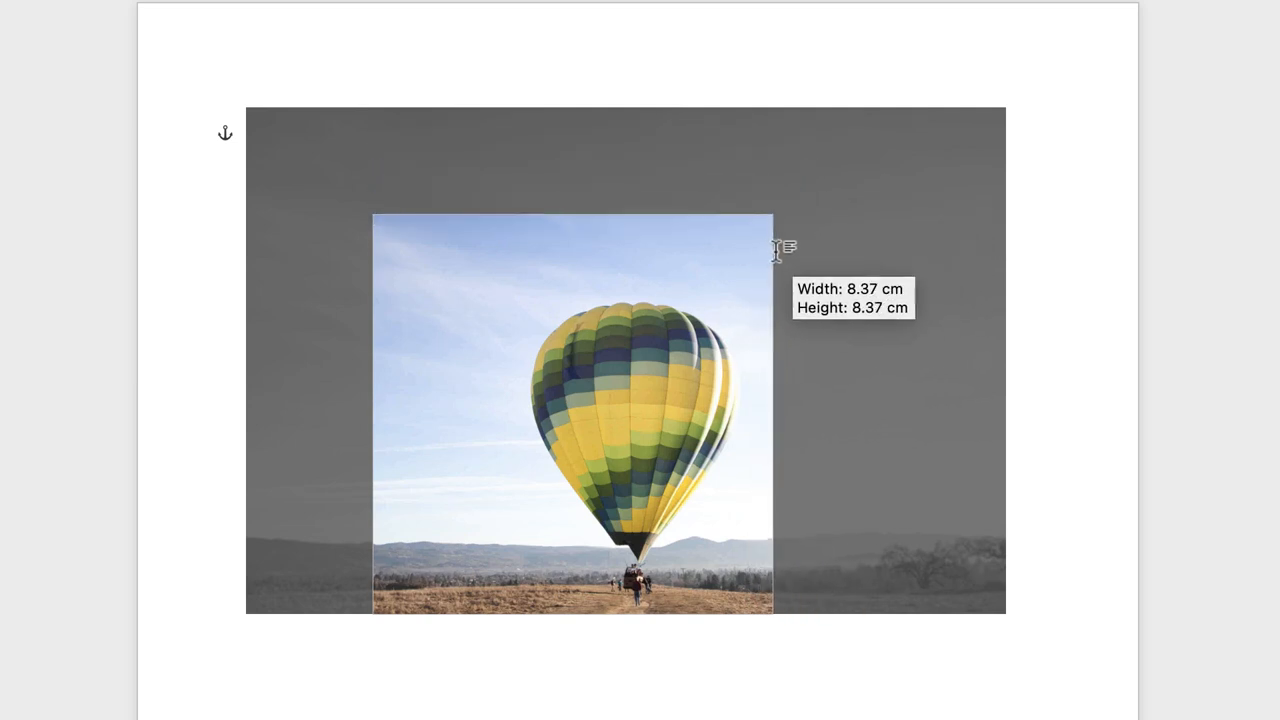
pyautogui.moveTo(776, 250); pyautogui.dragTo(620, 380)
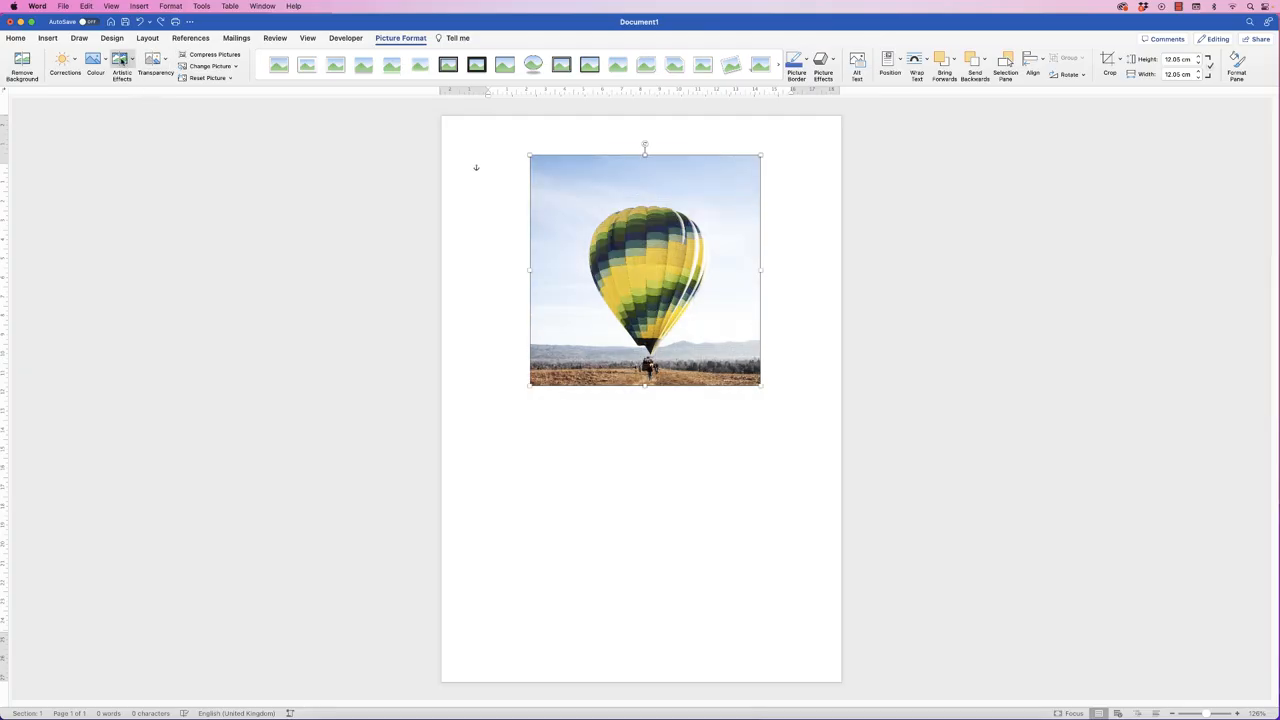
pyautogui.moveTo(152, 62)
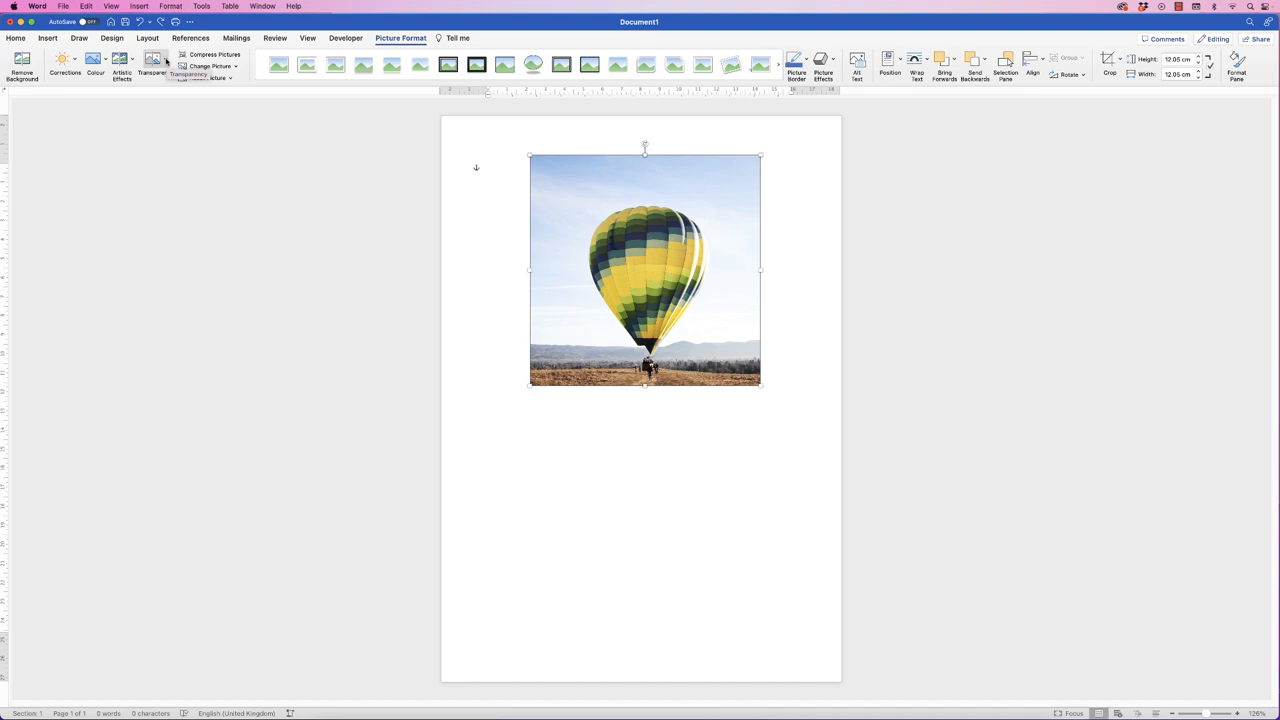
pyautogui.click(152, 60)
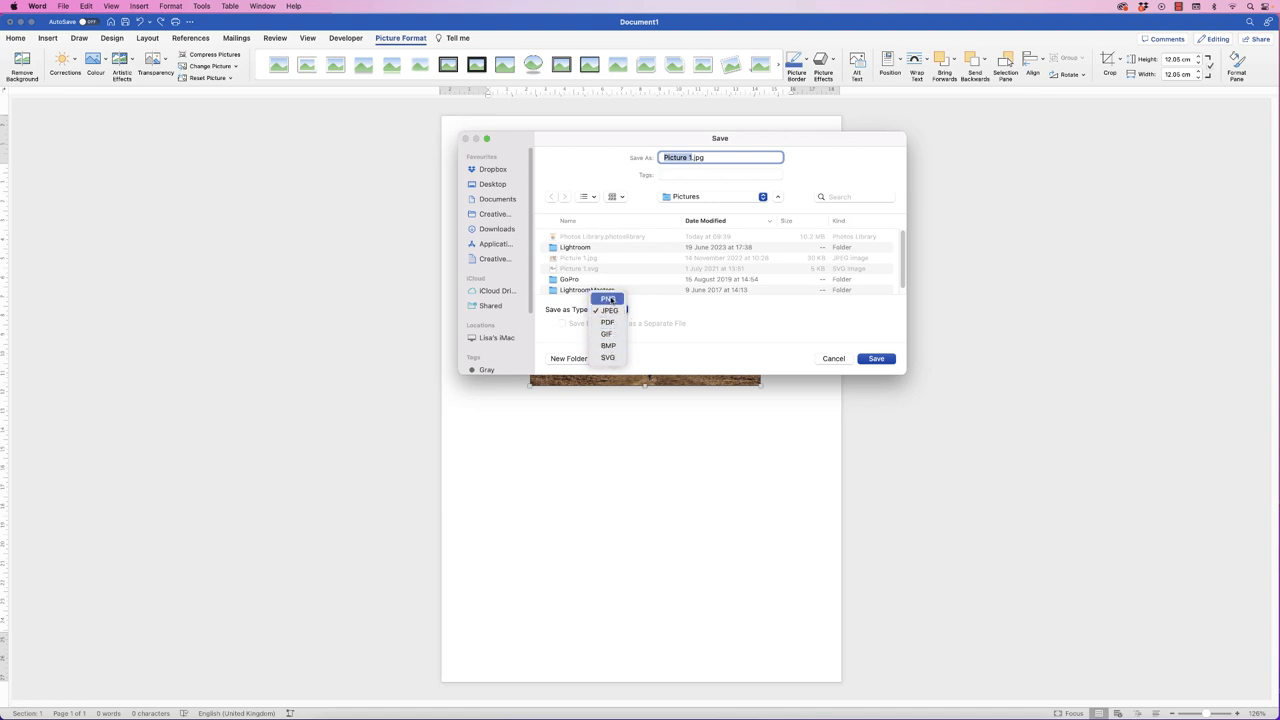
pyautogui.moveTo(608, 310)
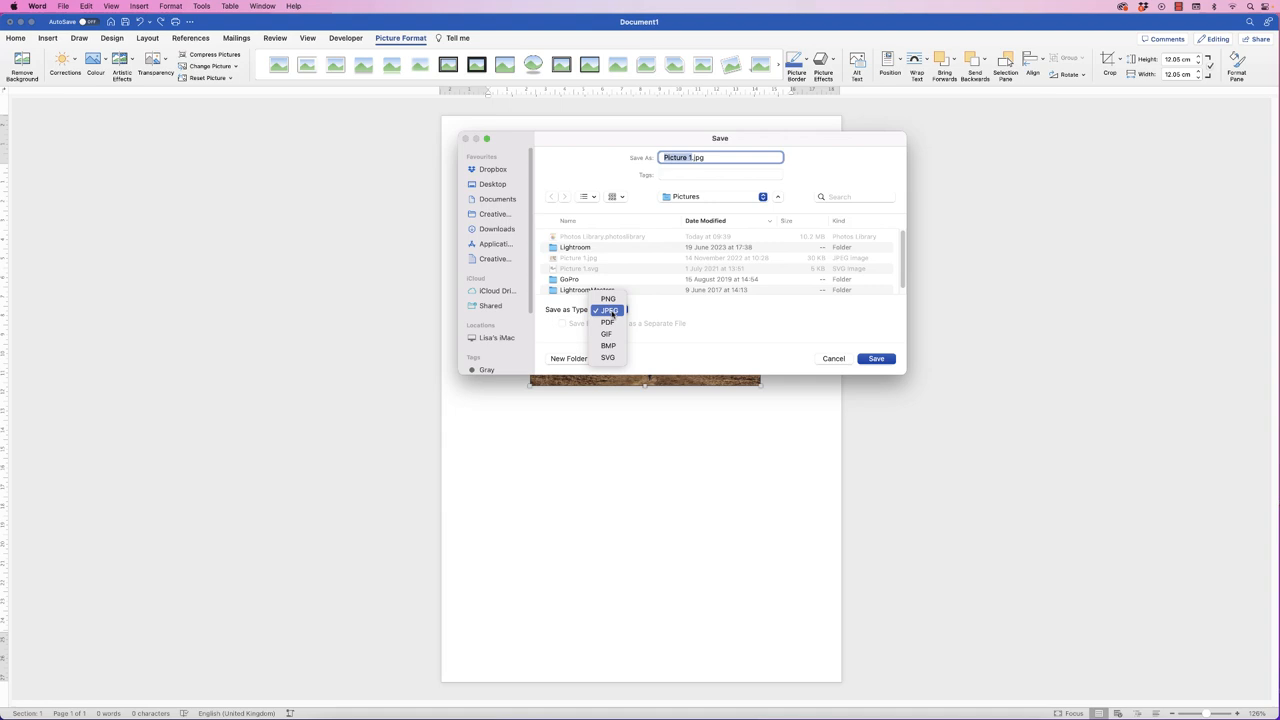
pyautogui.click(832, 358)
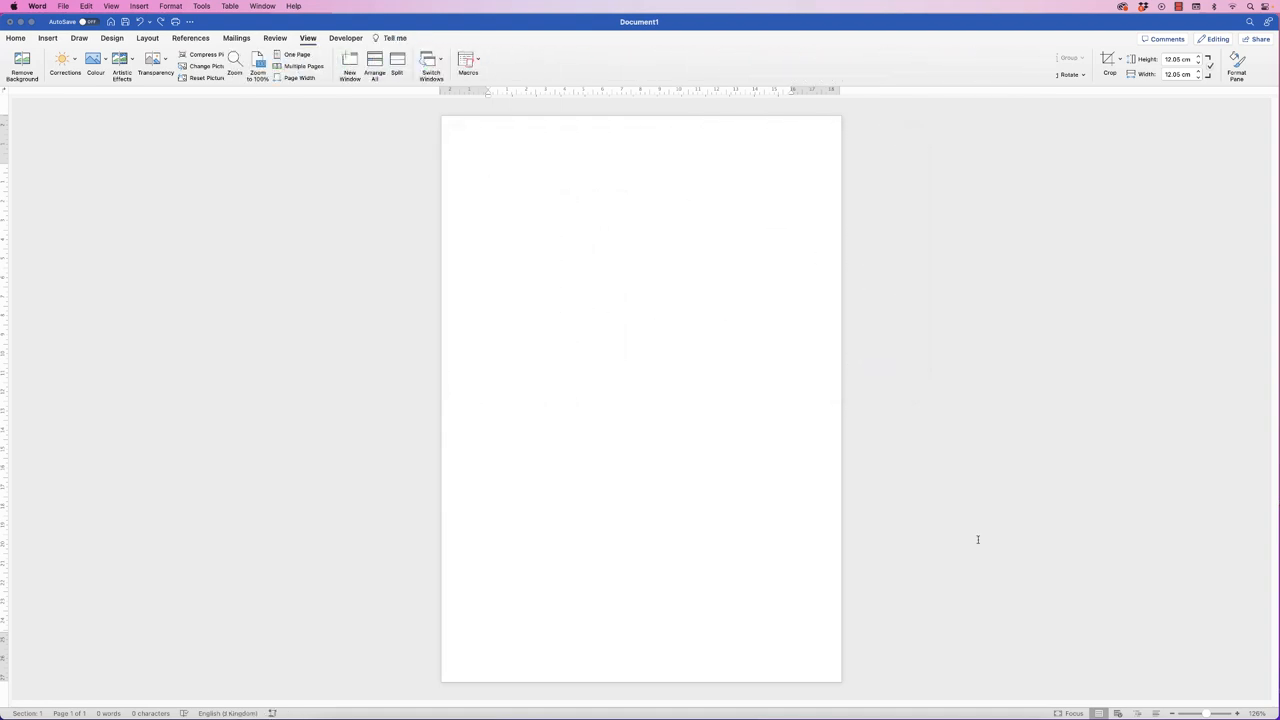
pyautogui.click(488, 168)
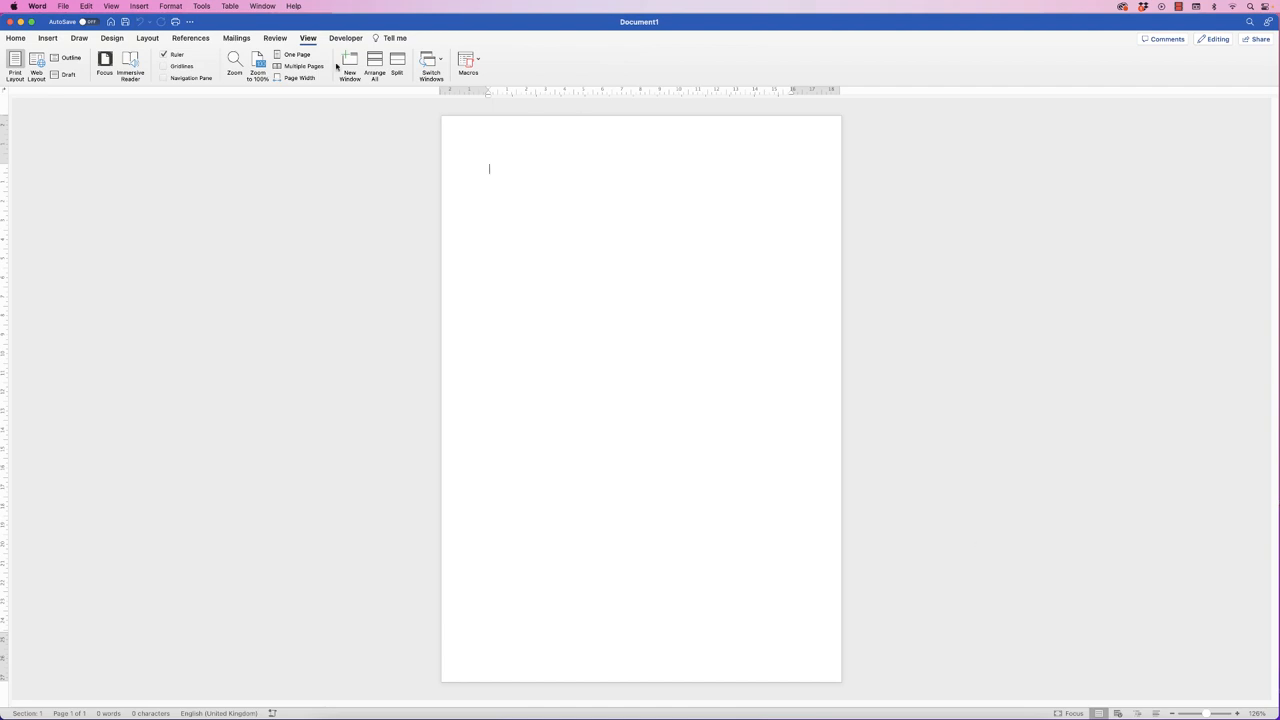
# Step: Insert the hot air balloon photo from the Images folder via Pictures > Picture from File
pyautogui.click(48, 38)
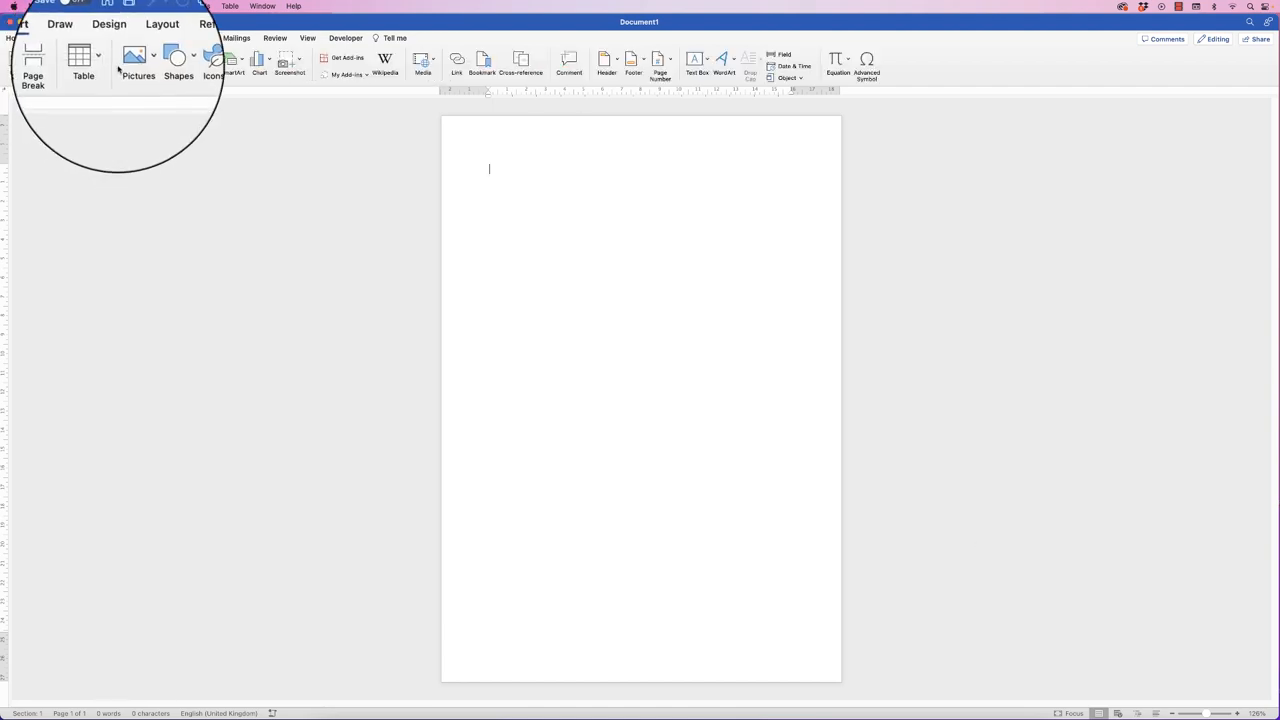
pyautogui.click(152, 56)
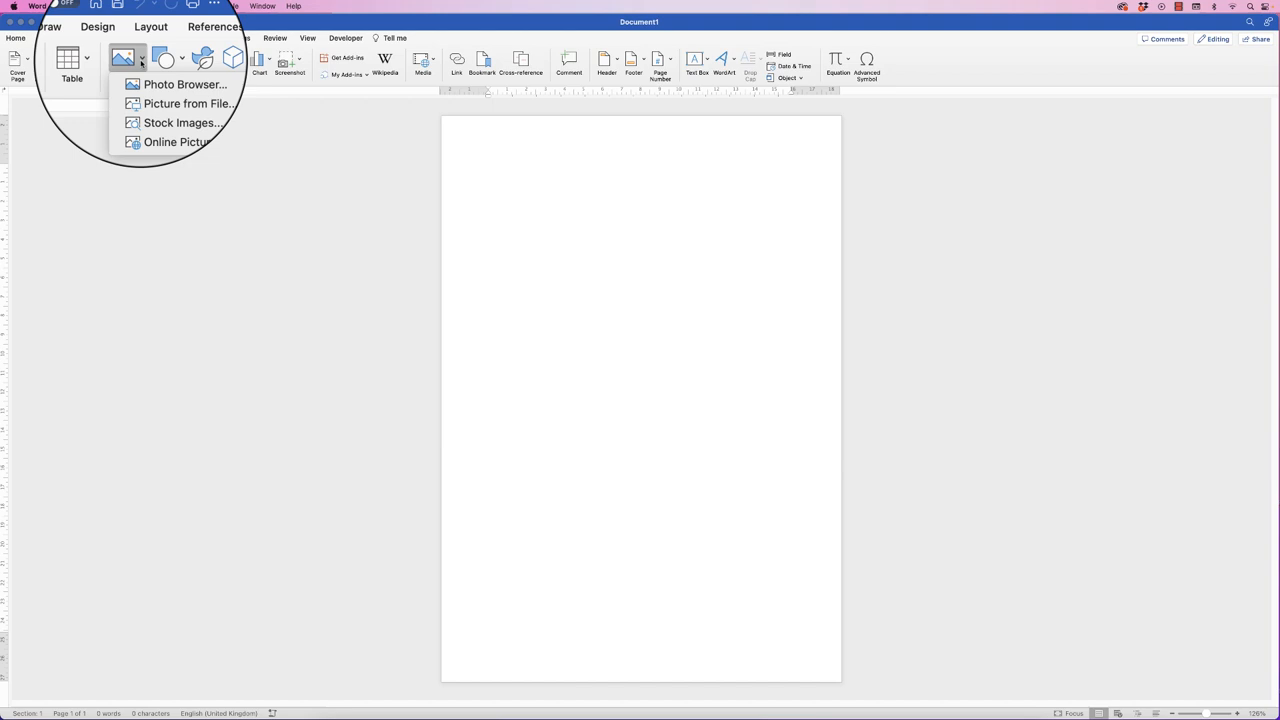
pyautogui.moveTo(180, 88)
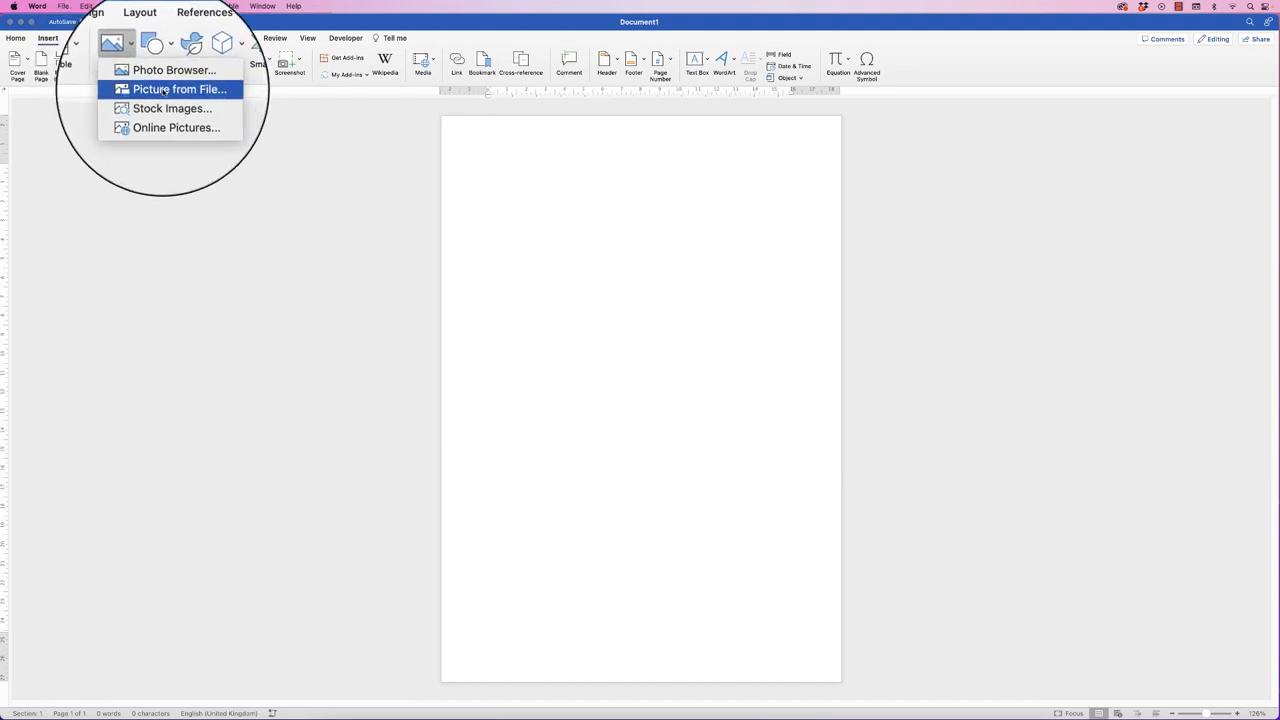
pyautogui.moveTo(182, 74)
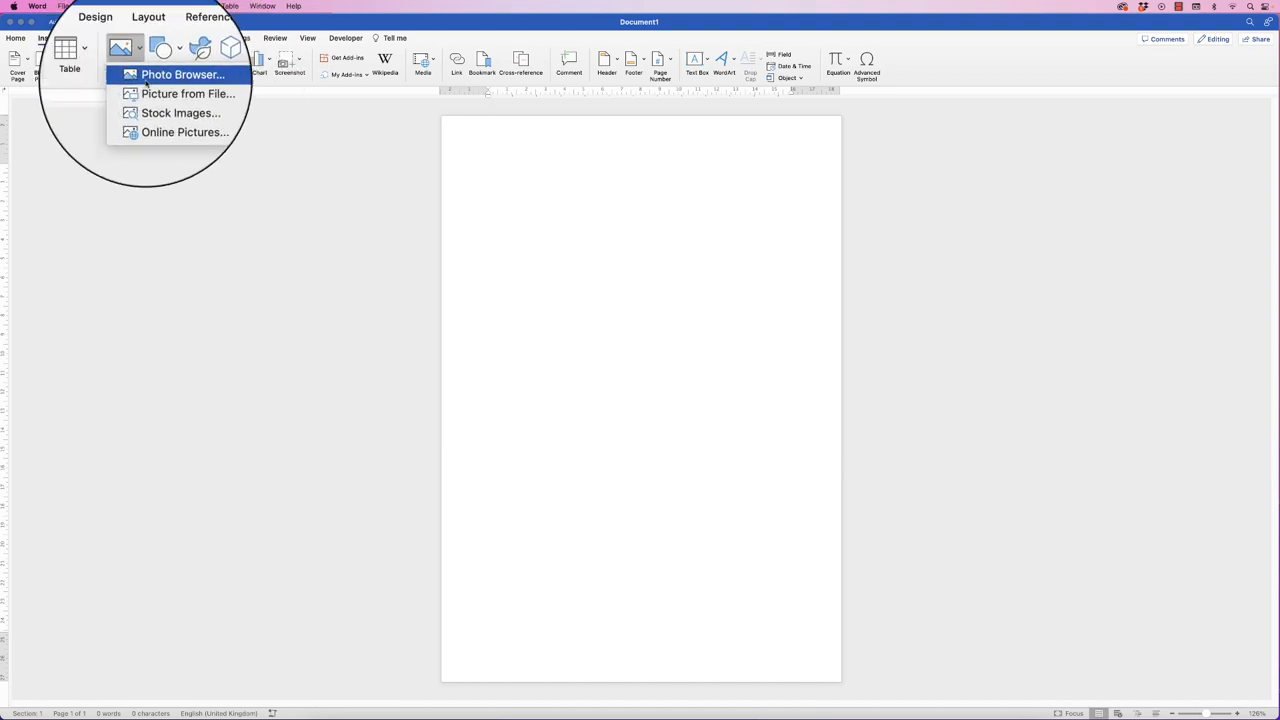
pyautogui.moveTo(164, 104)
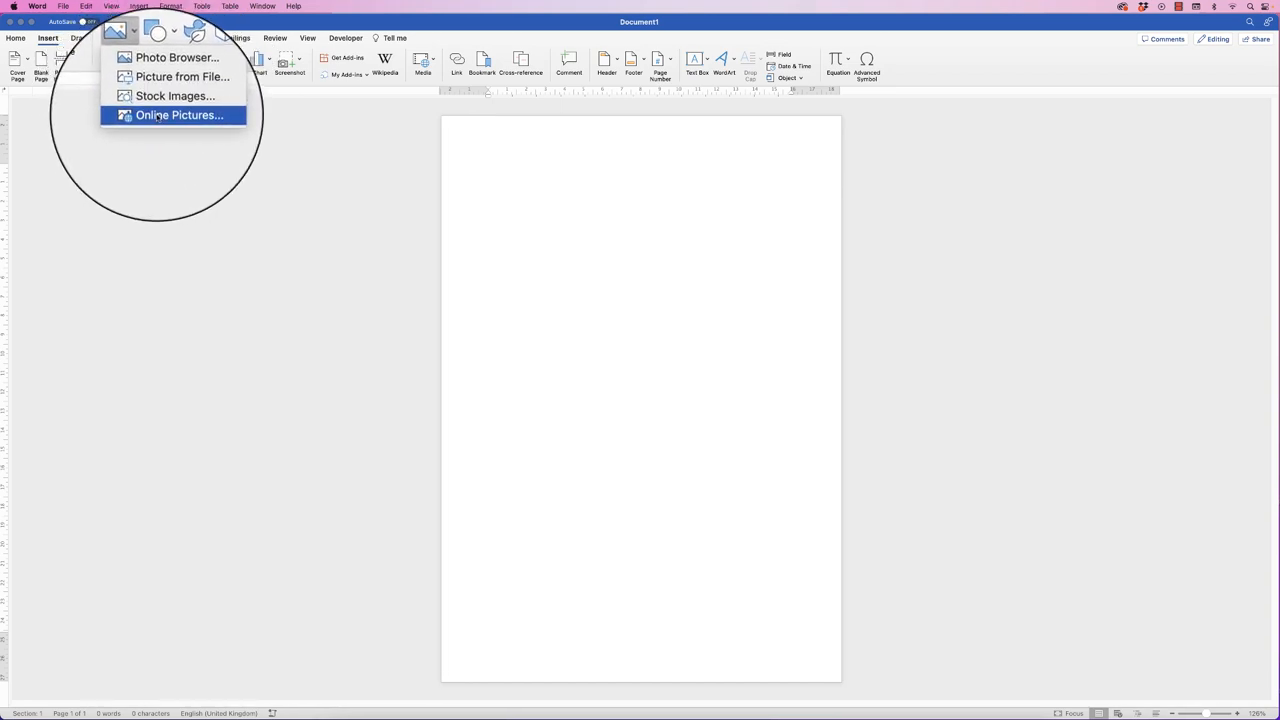
pyautogui.moveTo(184, 88)
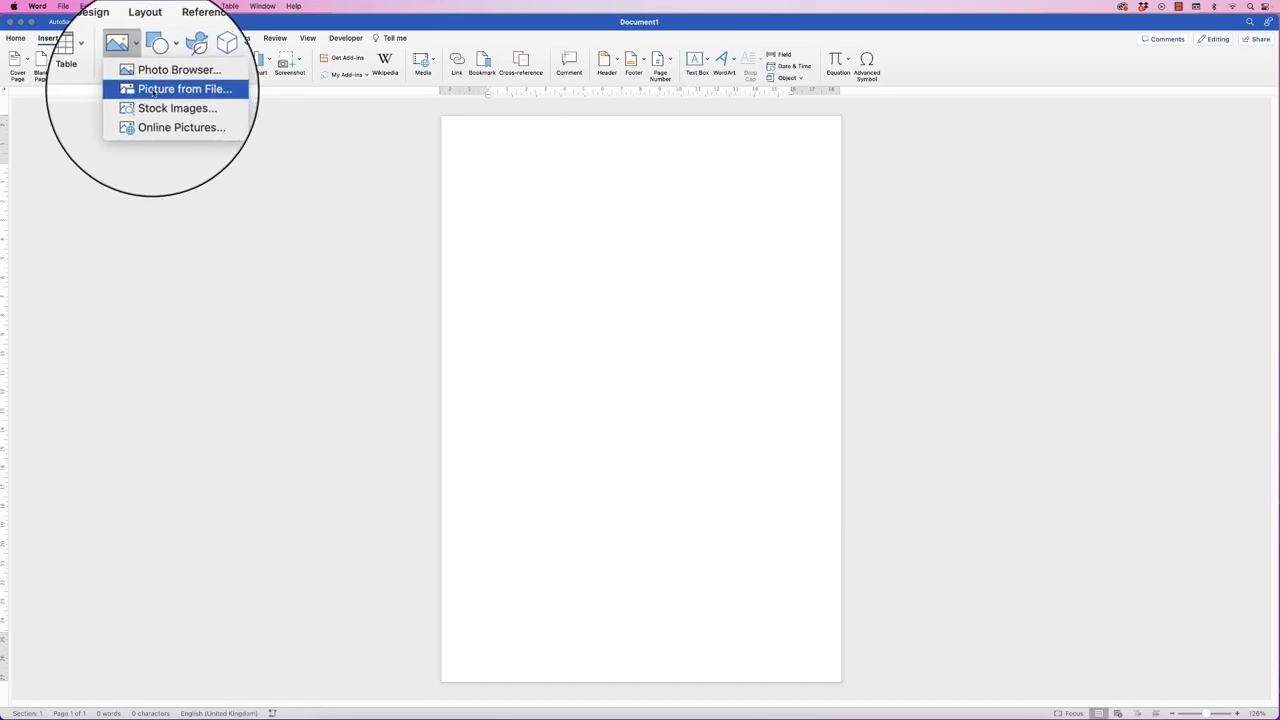
pyautogui.click(184, 88)
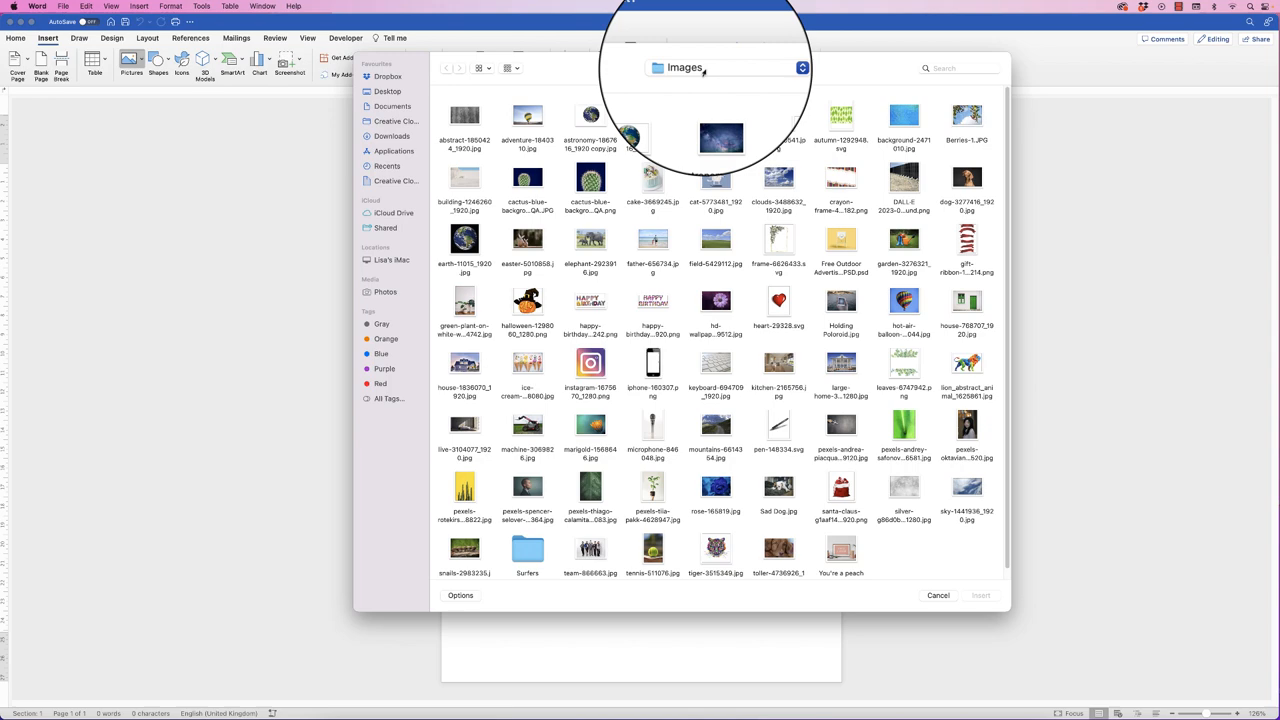
pyautogui.click(516, 114)
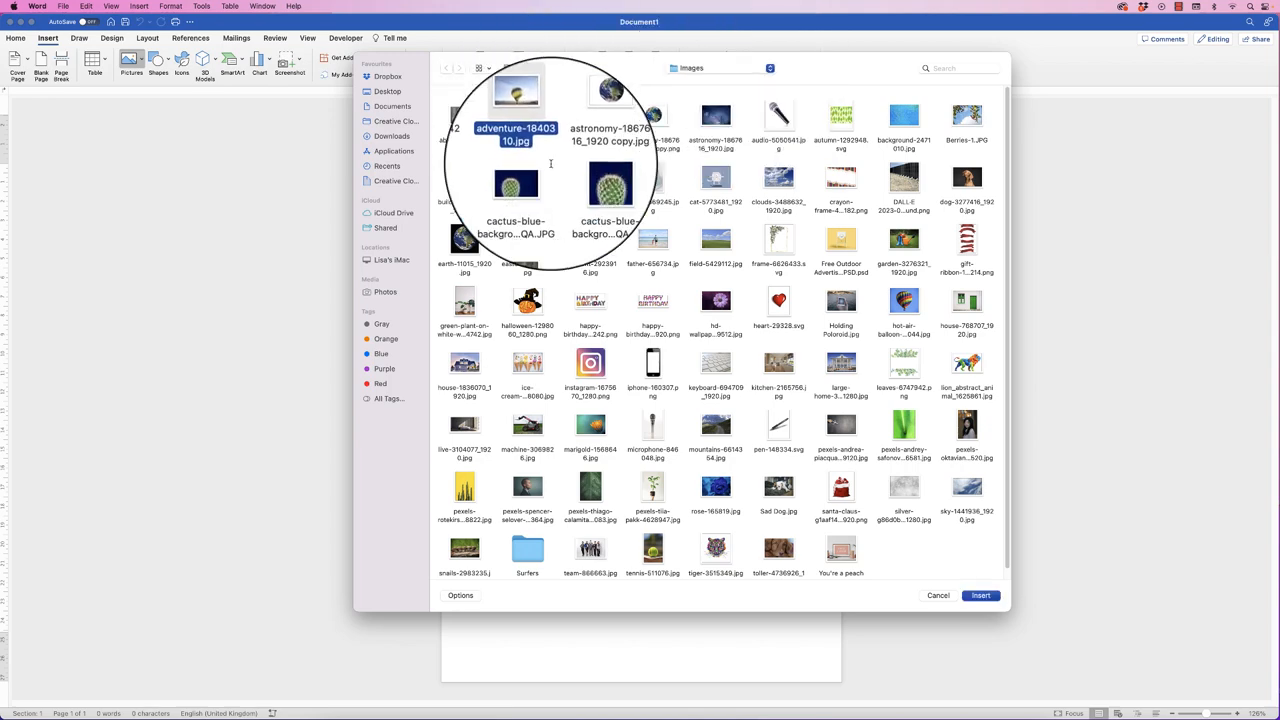
pyautogui.click(938, 596)
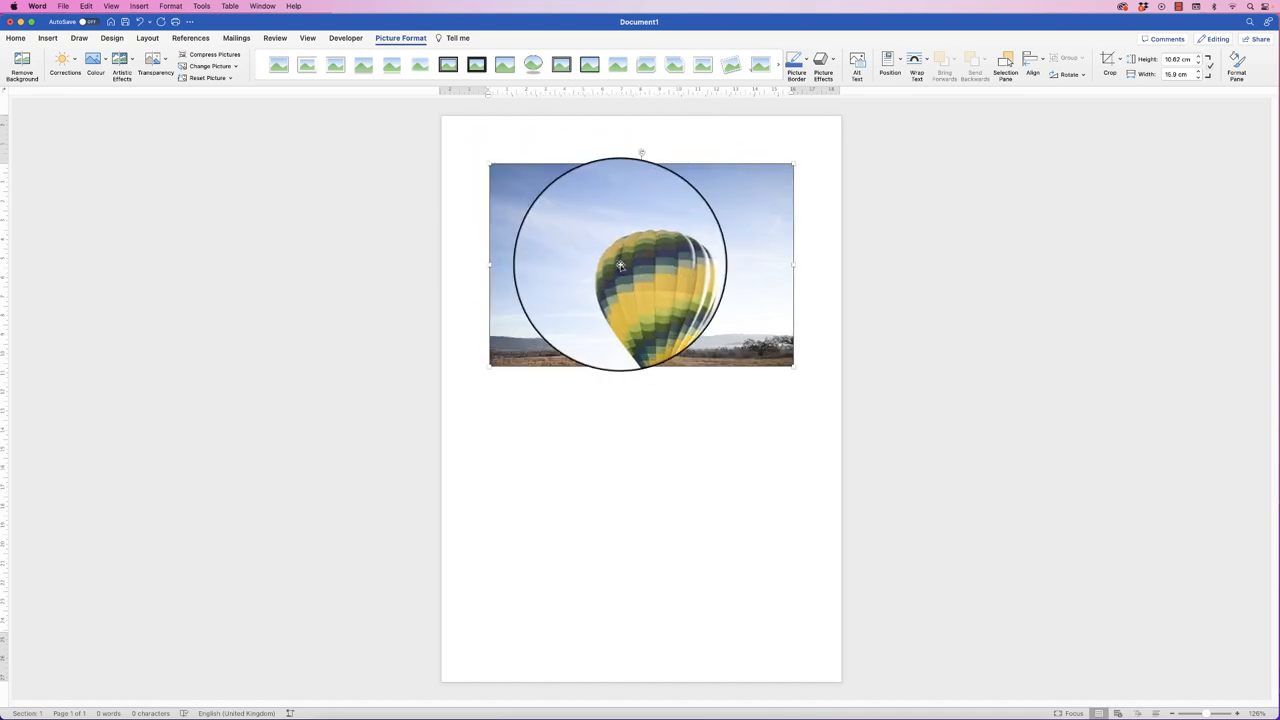
# Step: Nudge the balloon photo slightly left and change its text wrapping so it floats
pyautogui.moveTo(620, 264); pyautogui.dragTo(596, 256)
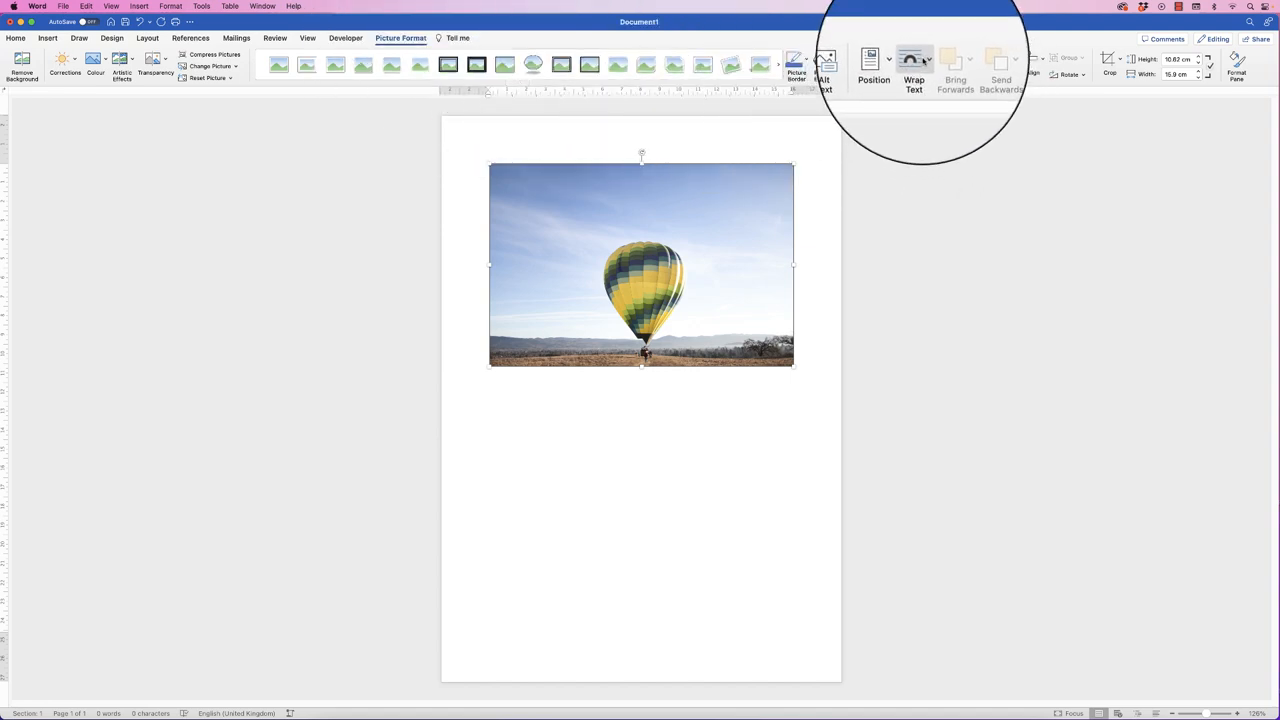
pyautogui.click(912, 64)
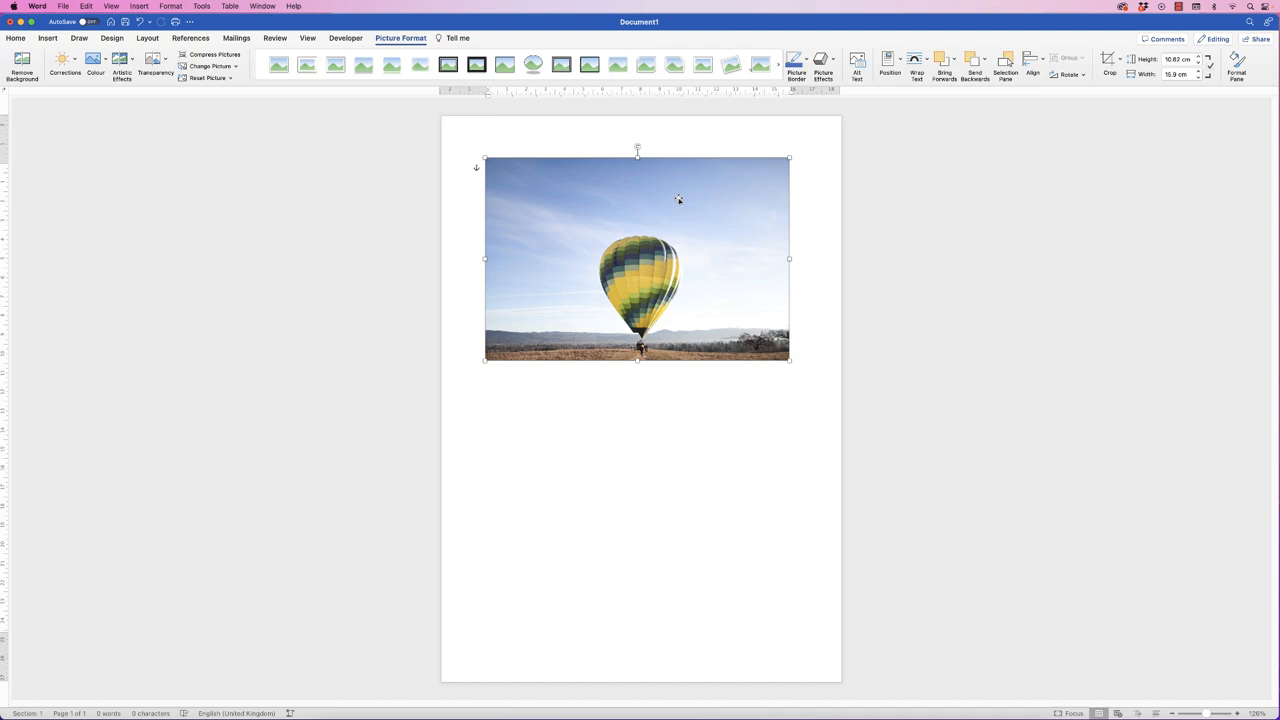
pyautogui.moveTo(680, 180)
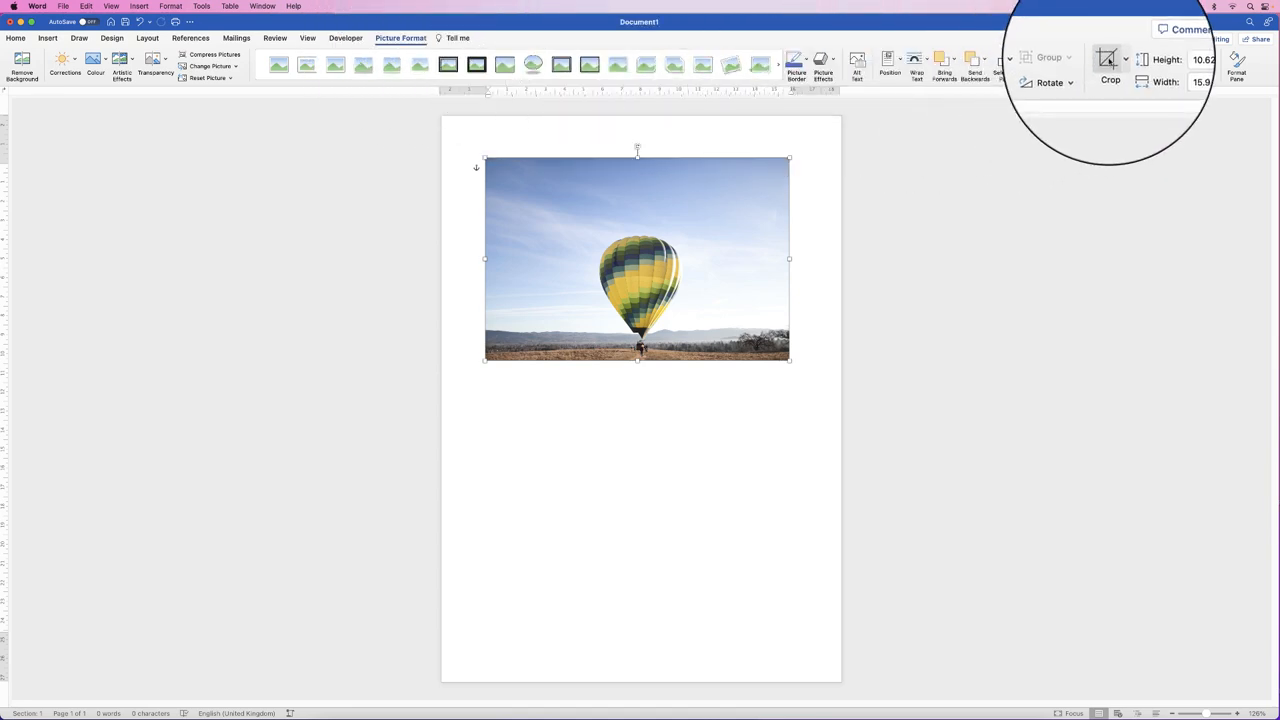
# Step: Start cropping the balloon photo to a fixed 1:1 aspect ratio
pyautogui.click(1124, 56)
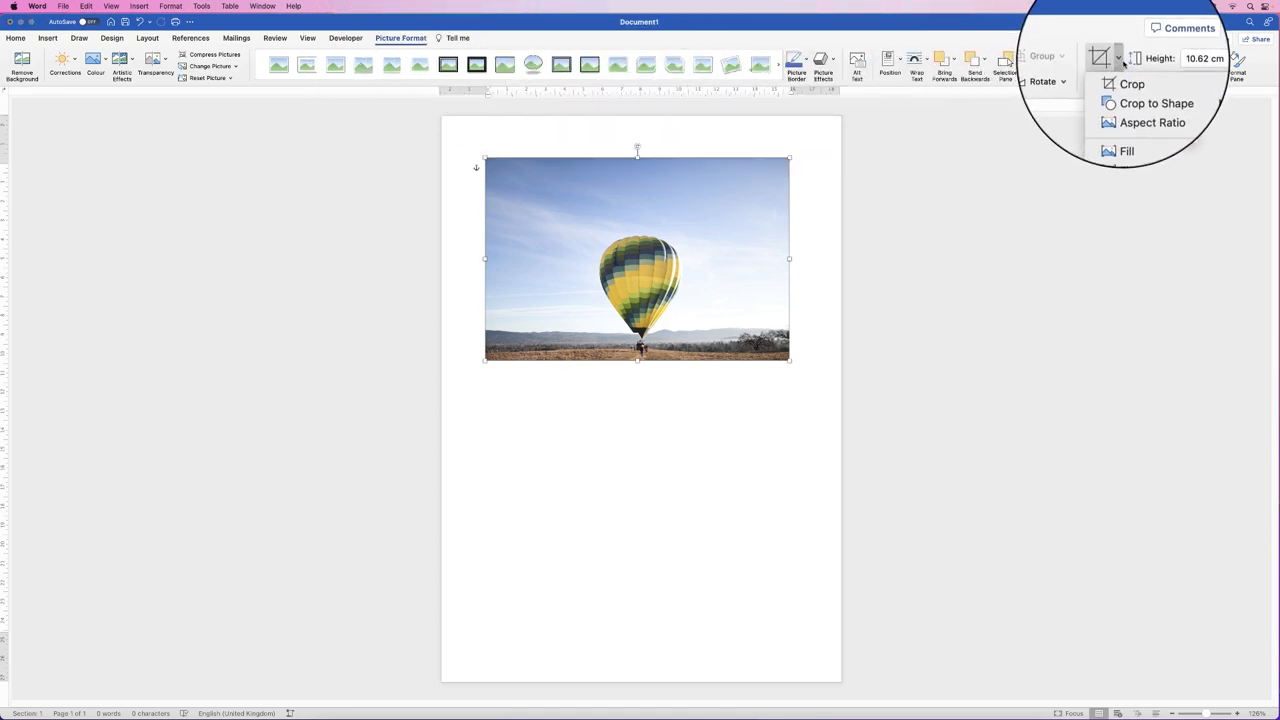
pyautogui.click(1152, 122)
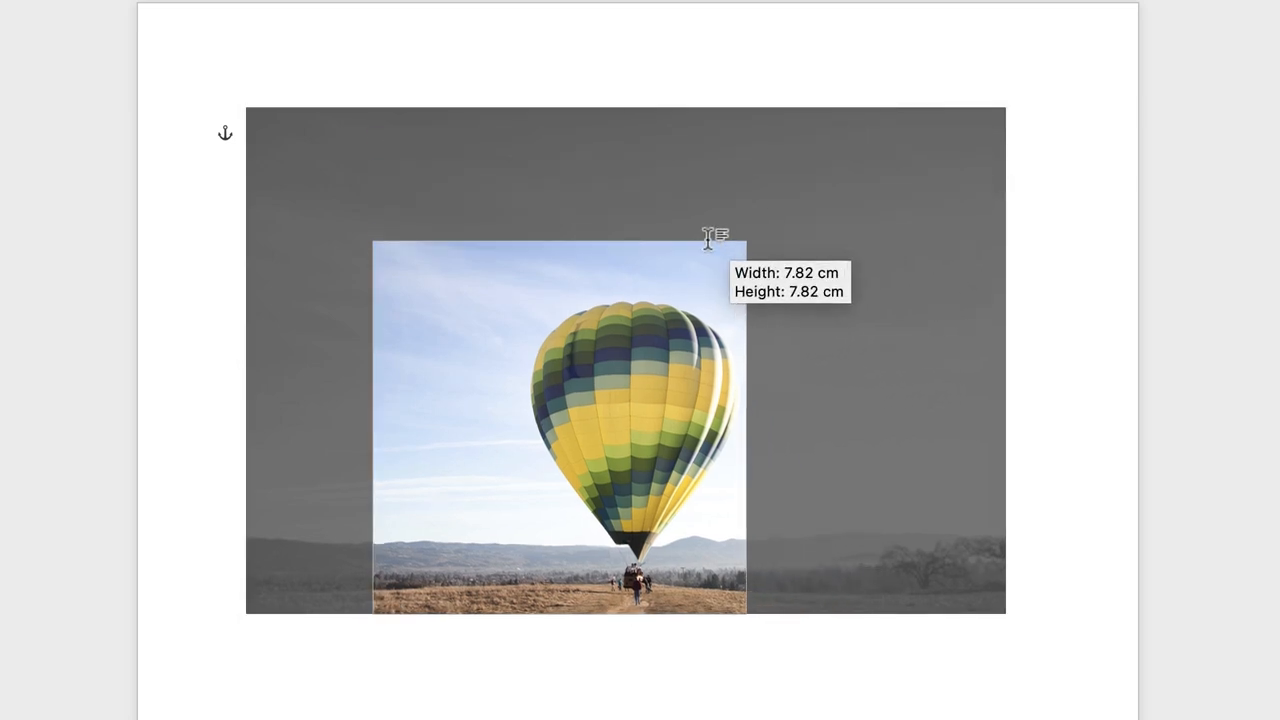
# Step: Position and size the square crop around the balloon and field, then enlarge the cropped photo
pyautogui.moveTo(744, 240); pyautogui.dragTo(744, 260)
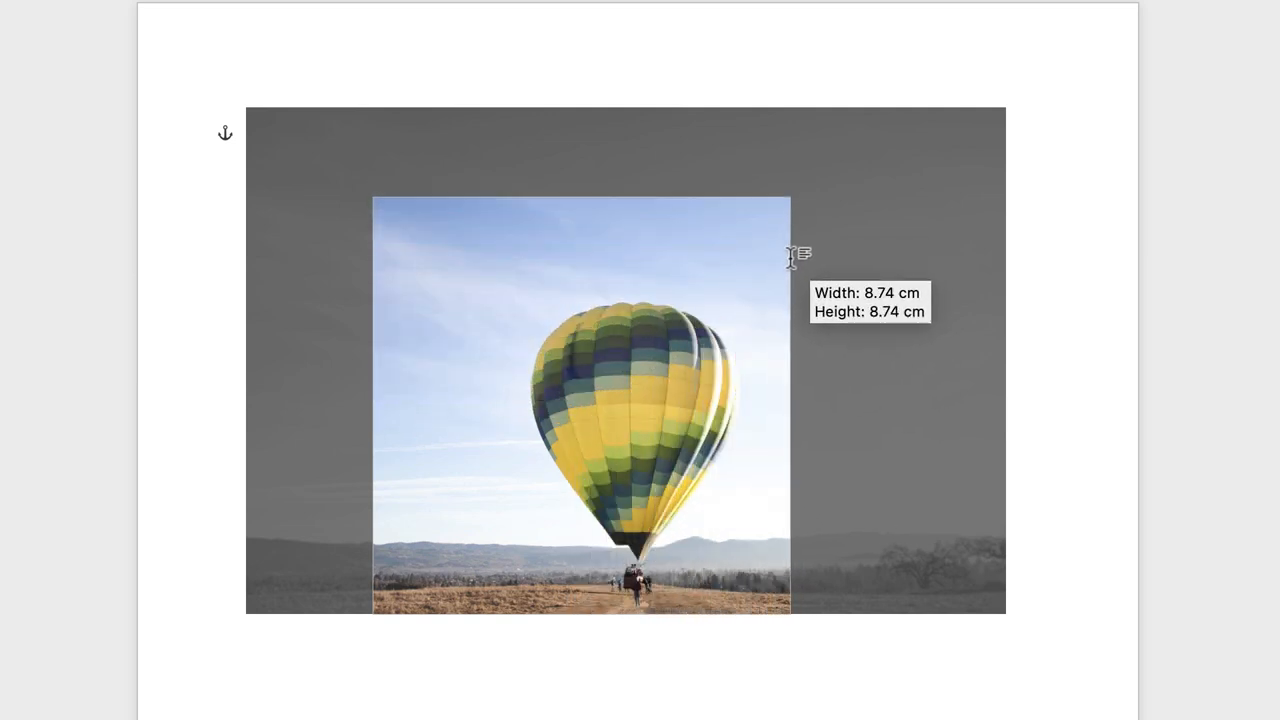
pyautogui.click(580, 400)
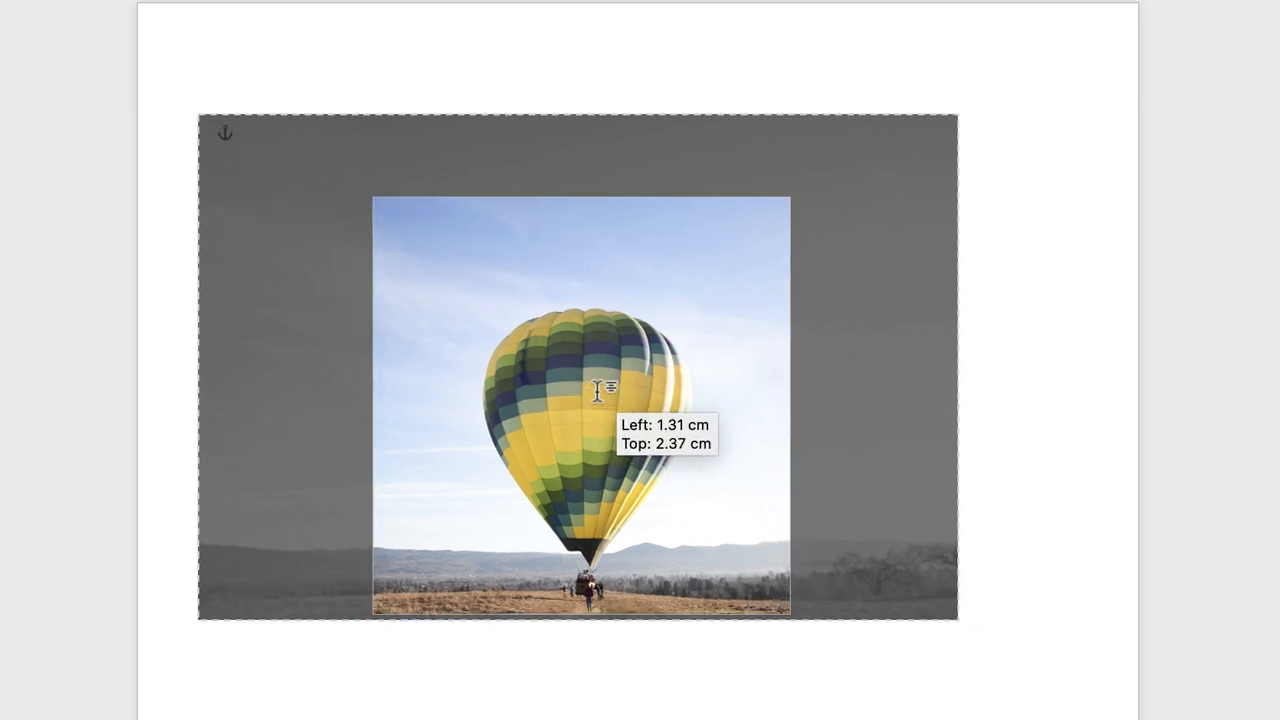
pyautogui.moveTo(608, 390); pyautogui.dragTo(596, 380)
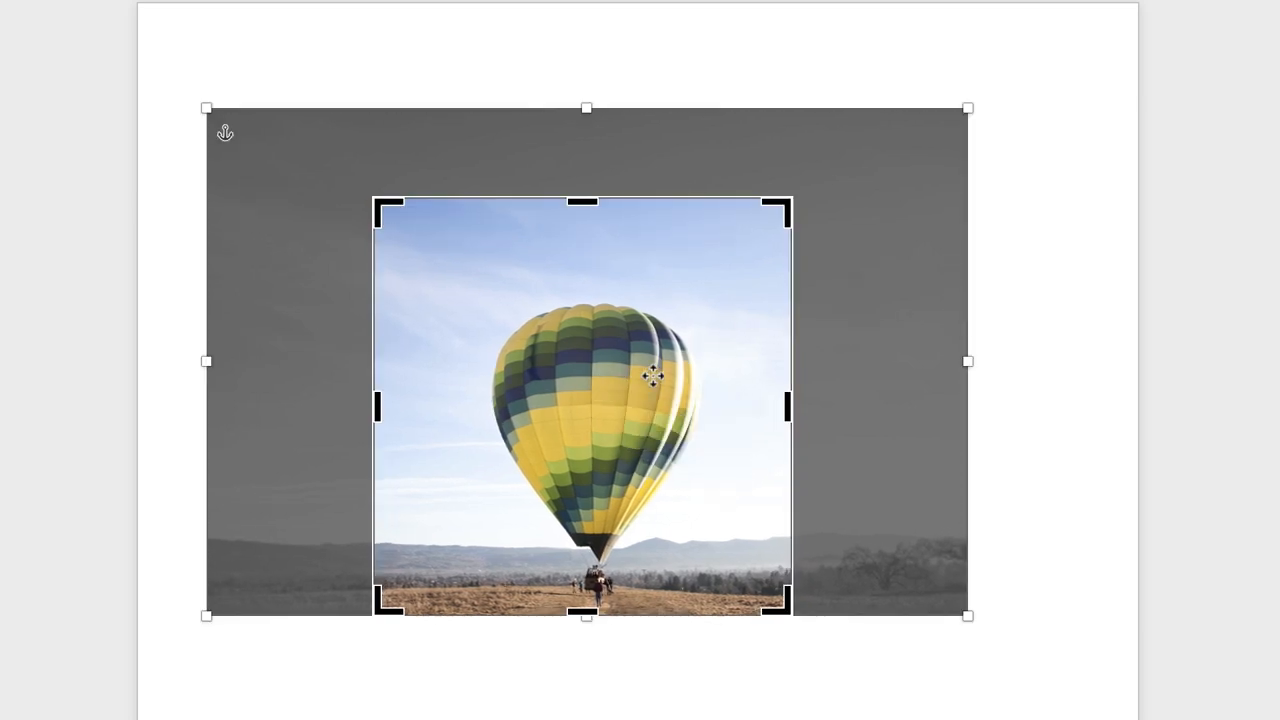
pyautogui.moveTo(790, 198)
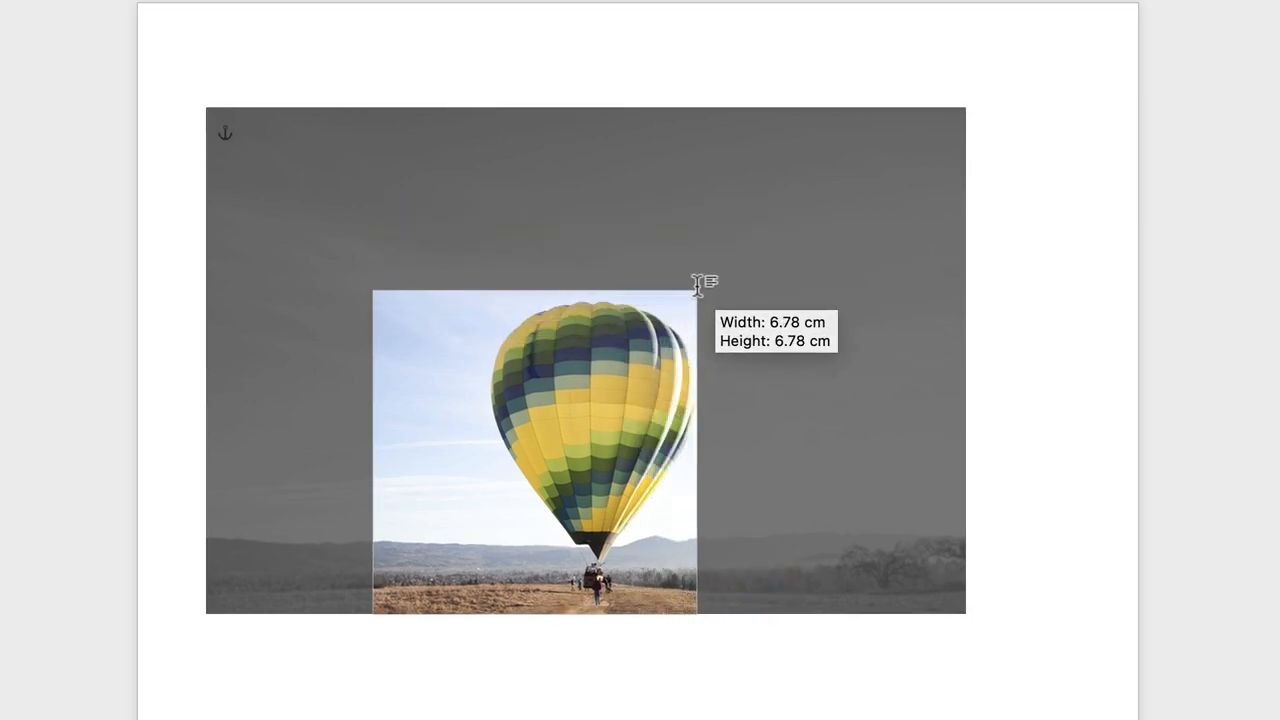
pyautogui.moveTo(696, 292); pyautogui.dragTo(772, 216)
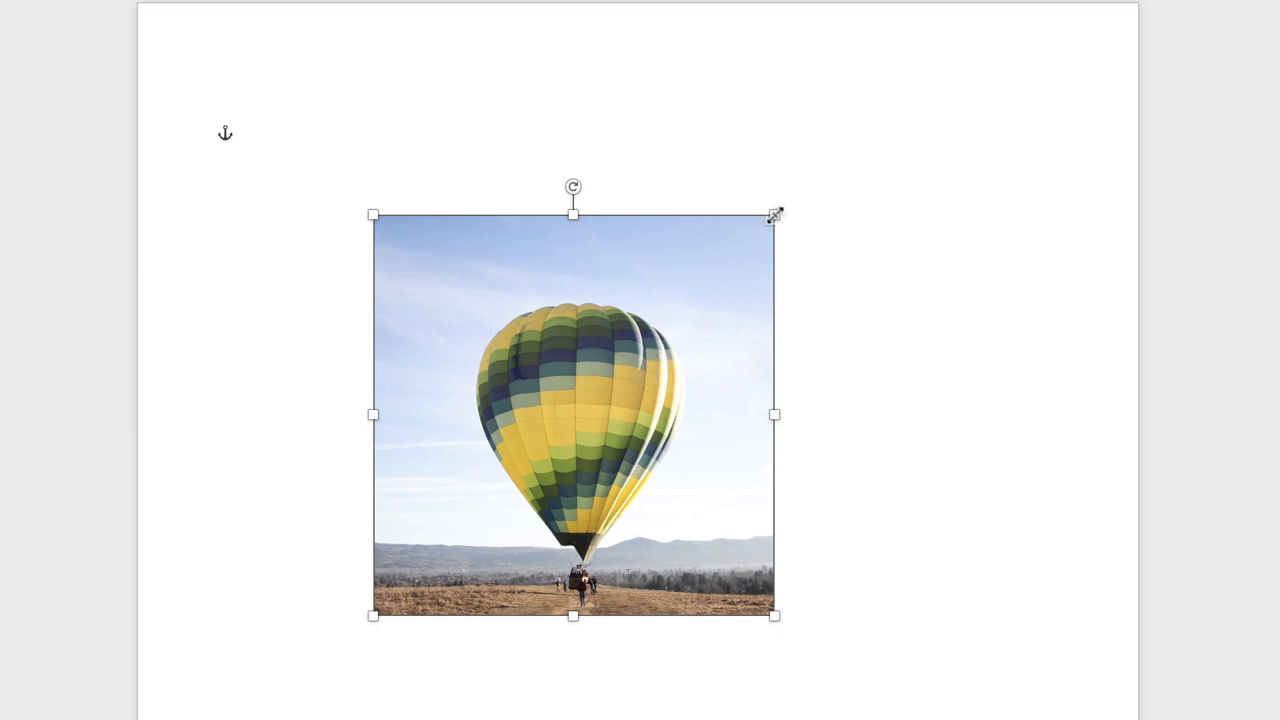
pyautogui.moveTo(776, 216); pyautogui.dragTo(710, 184)
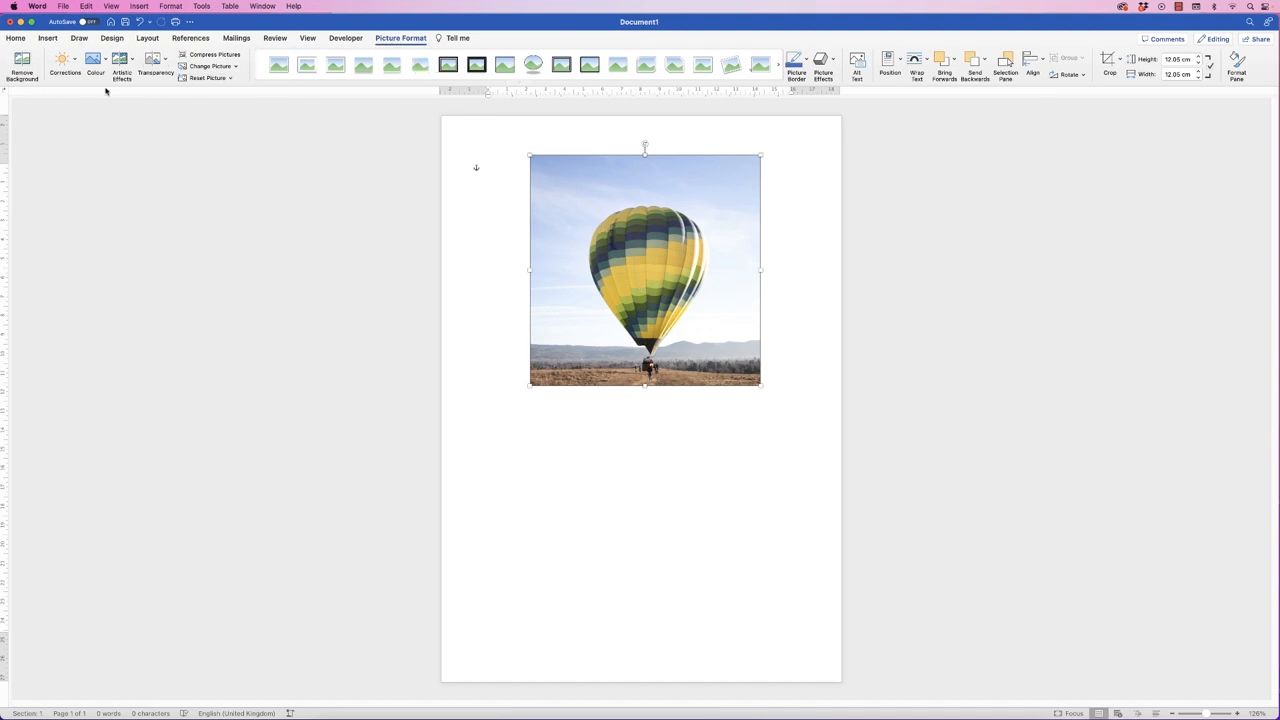
pyautogui.moveTo(144, 90)
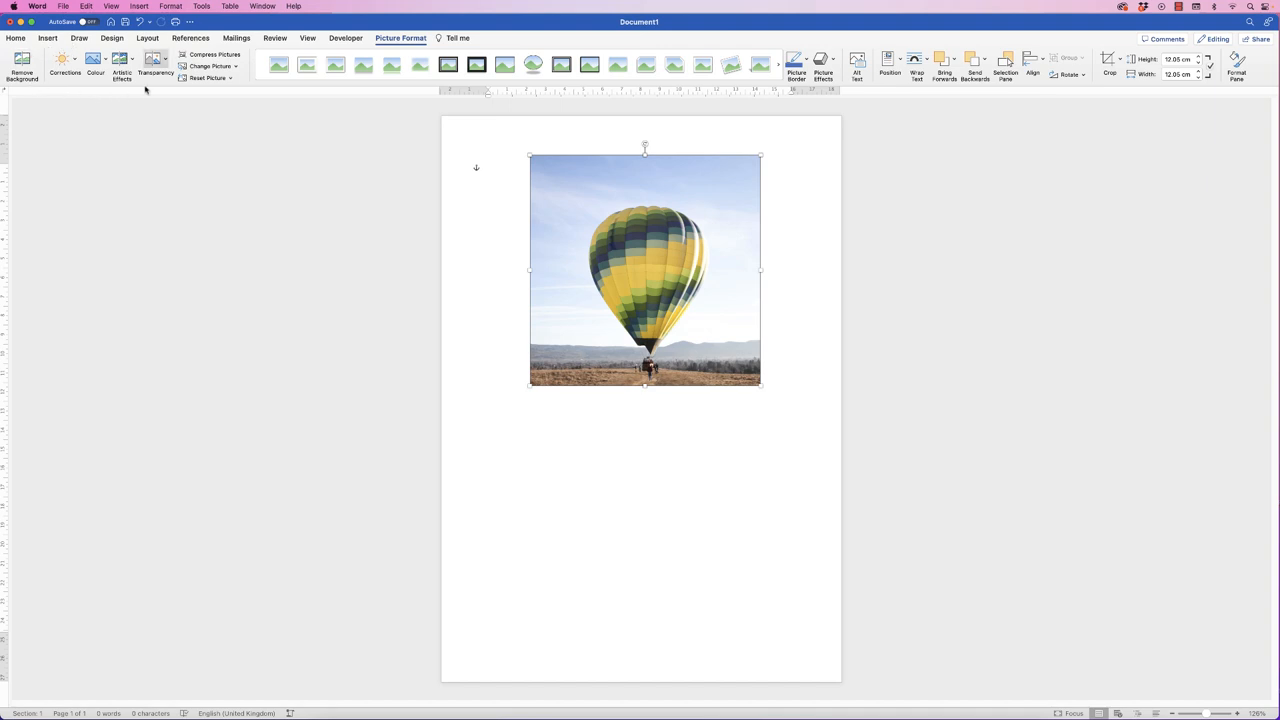
pyautogui.click(64, 62)
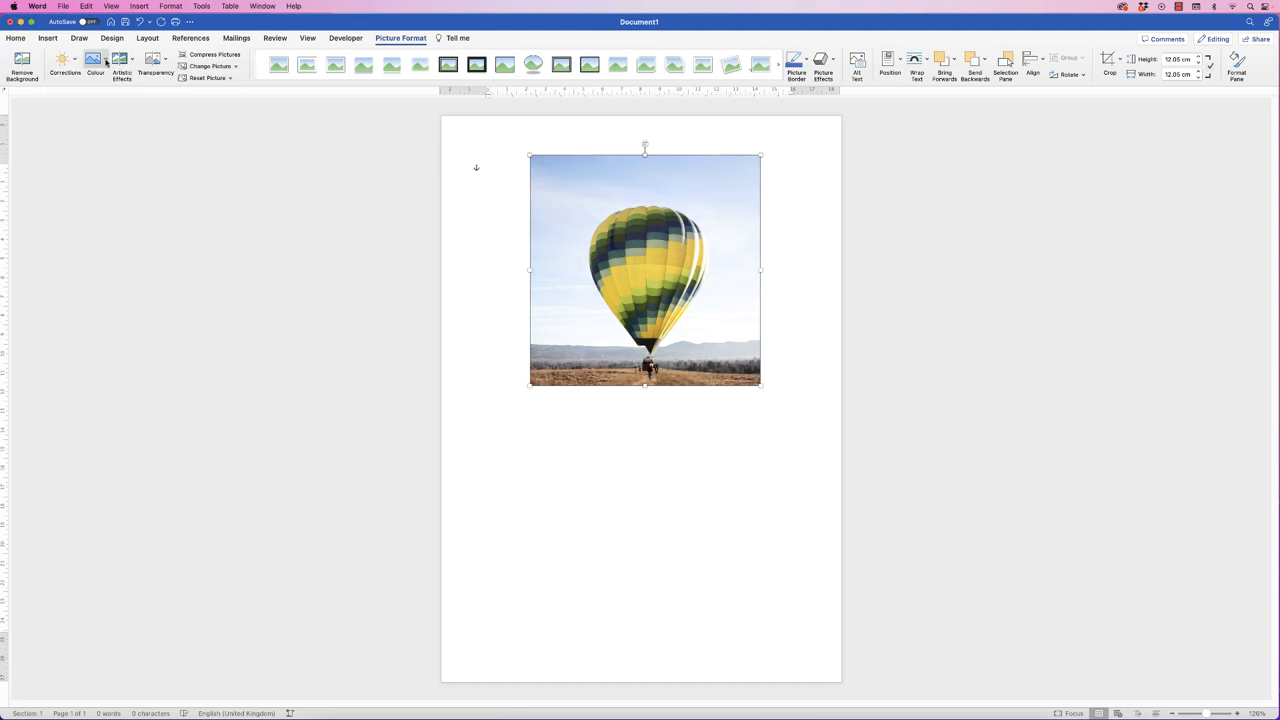
# Step: Show the photo's Colour gallery and its detailed Picture Colour Options
pyautogui.click(66, 64)
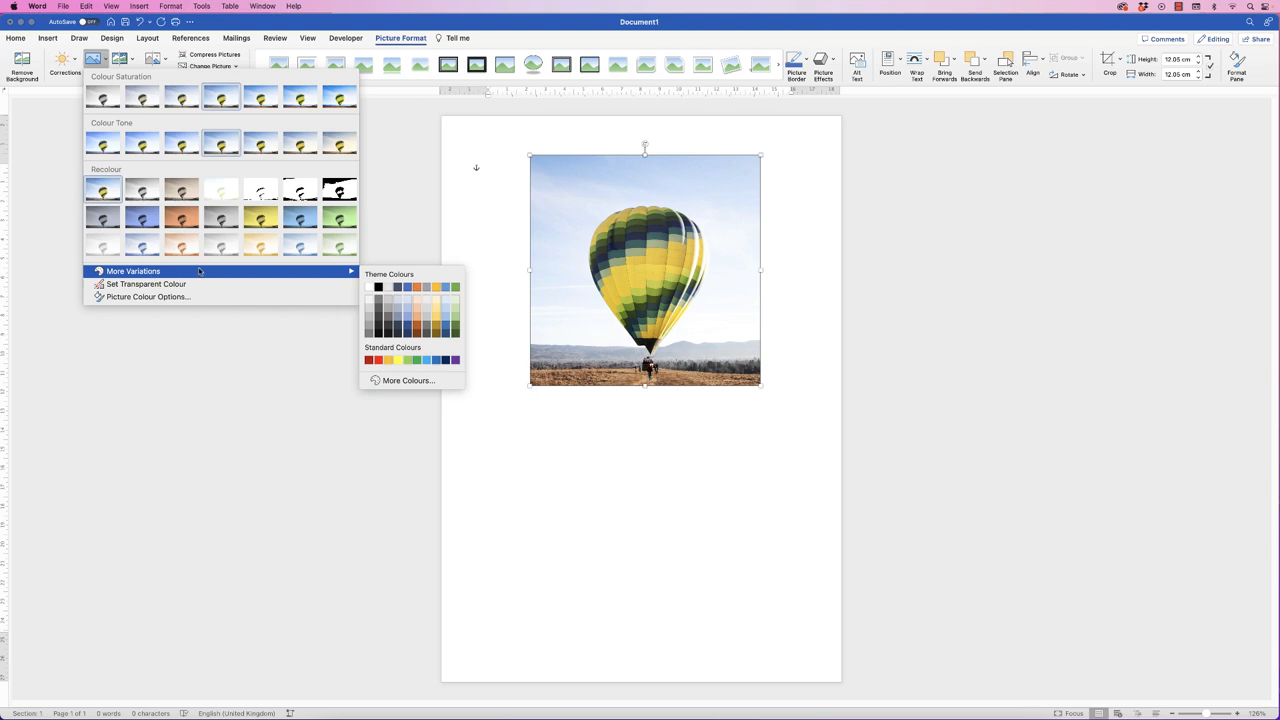
pyautogui.moveTo(146, 284)
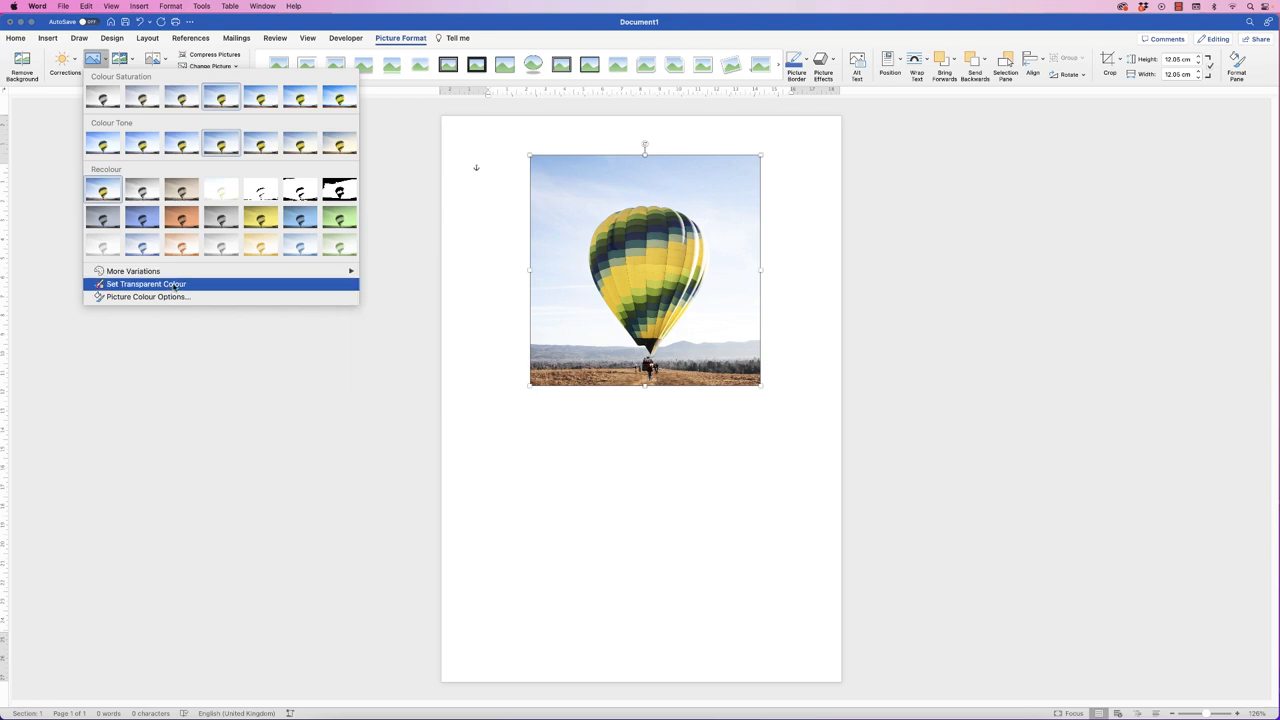
pyautogui.moveTo(148, 296)
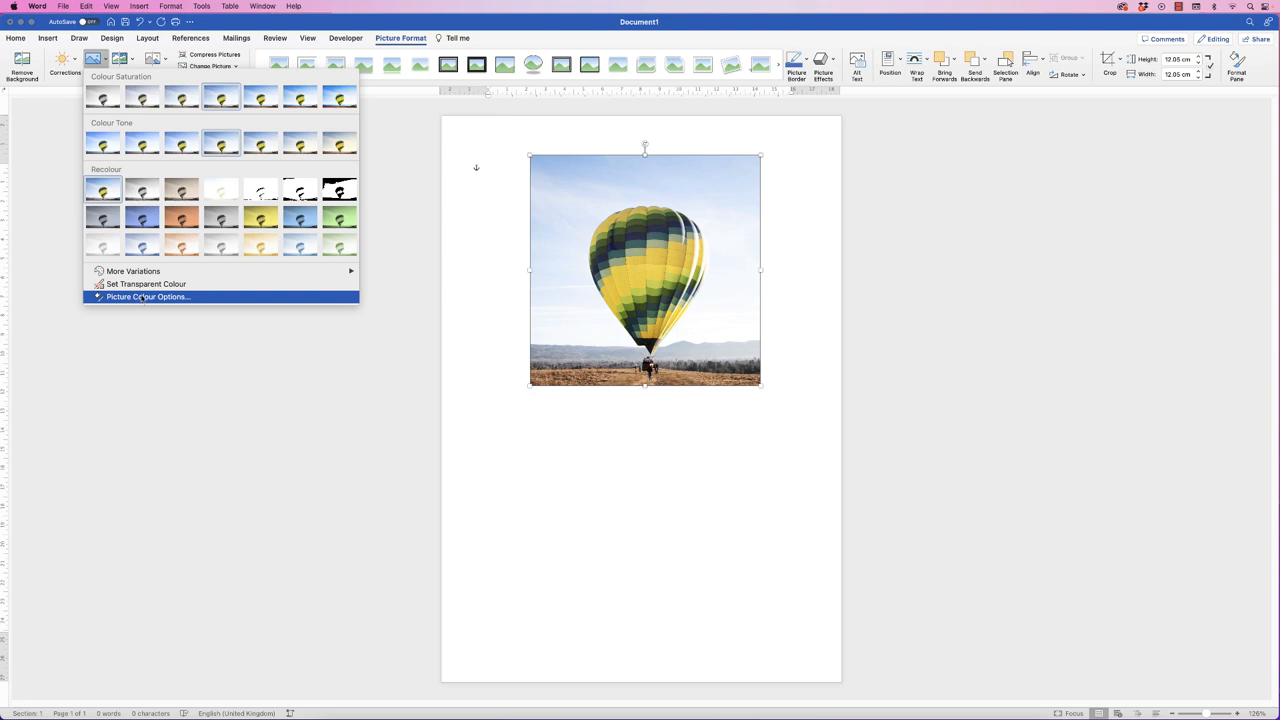
pyautogui.click(120, 60)
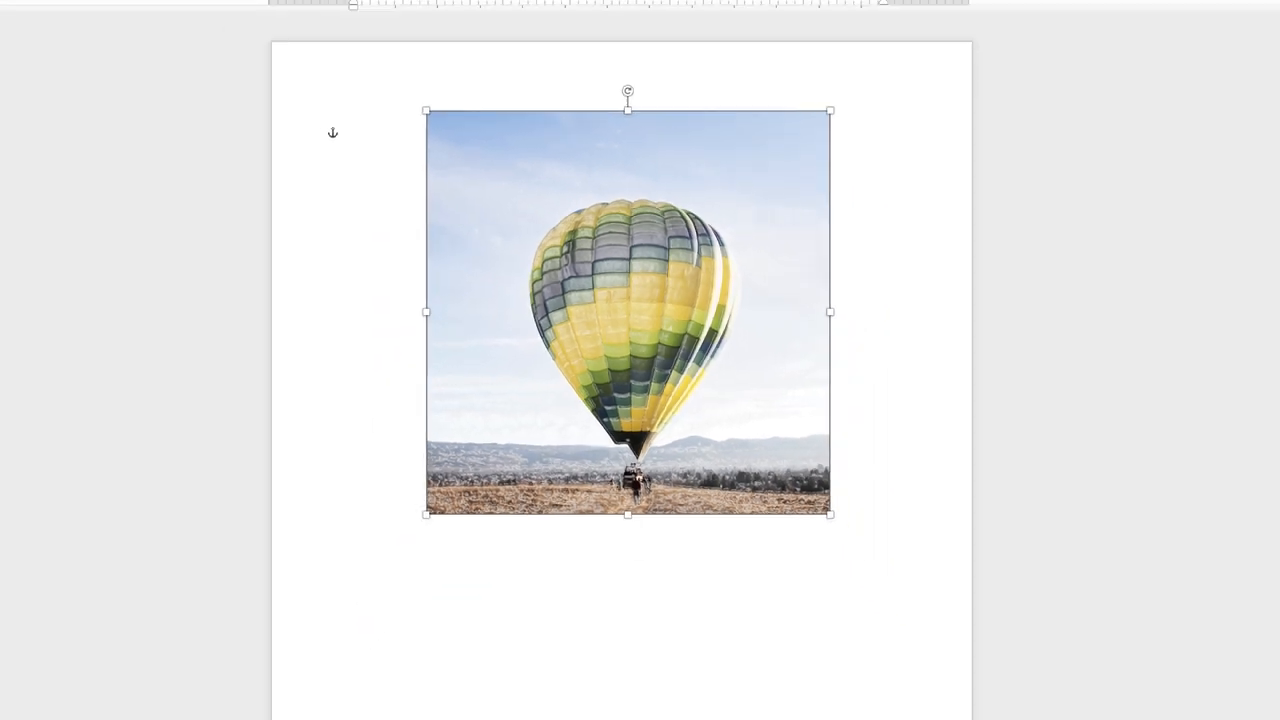
# Step: Mute the photo's colour saturation, then reselect the balloon photo
pyautogui.click(152, 60)
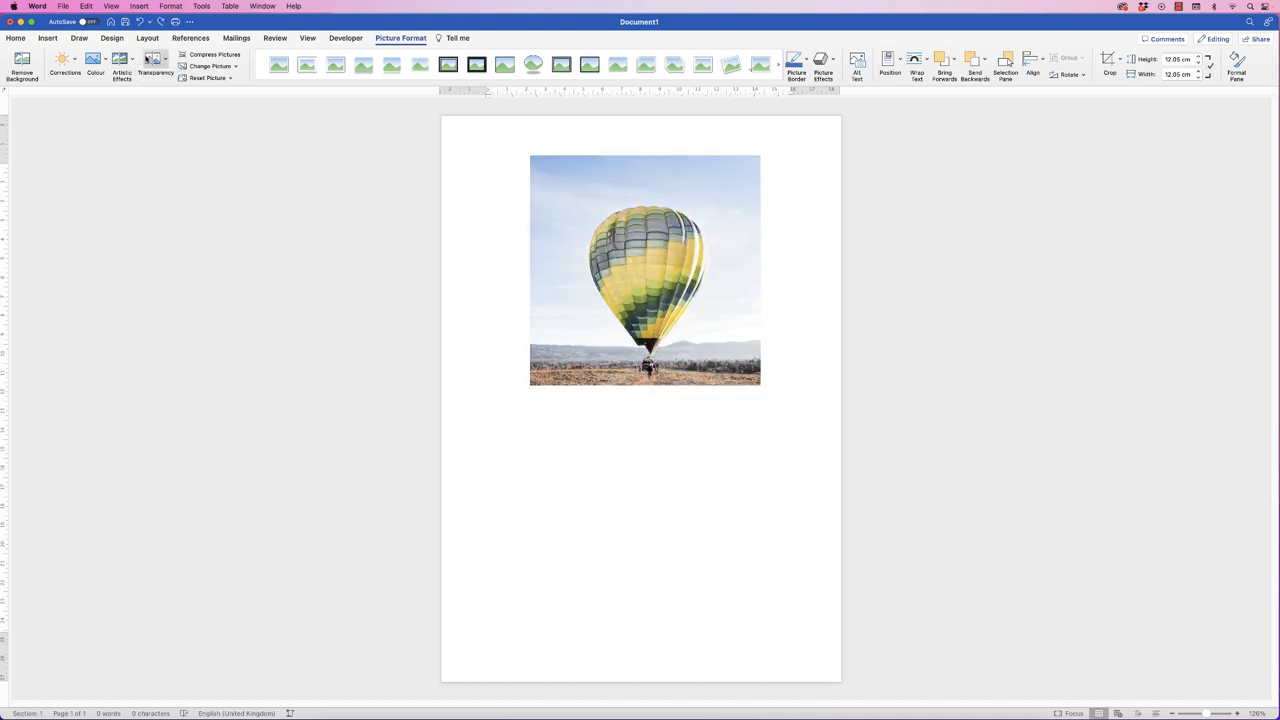
pyautogui.click(644, 270)
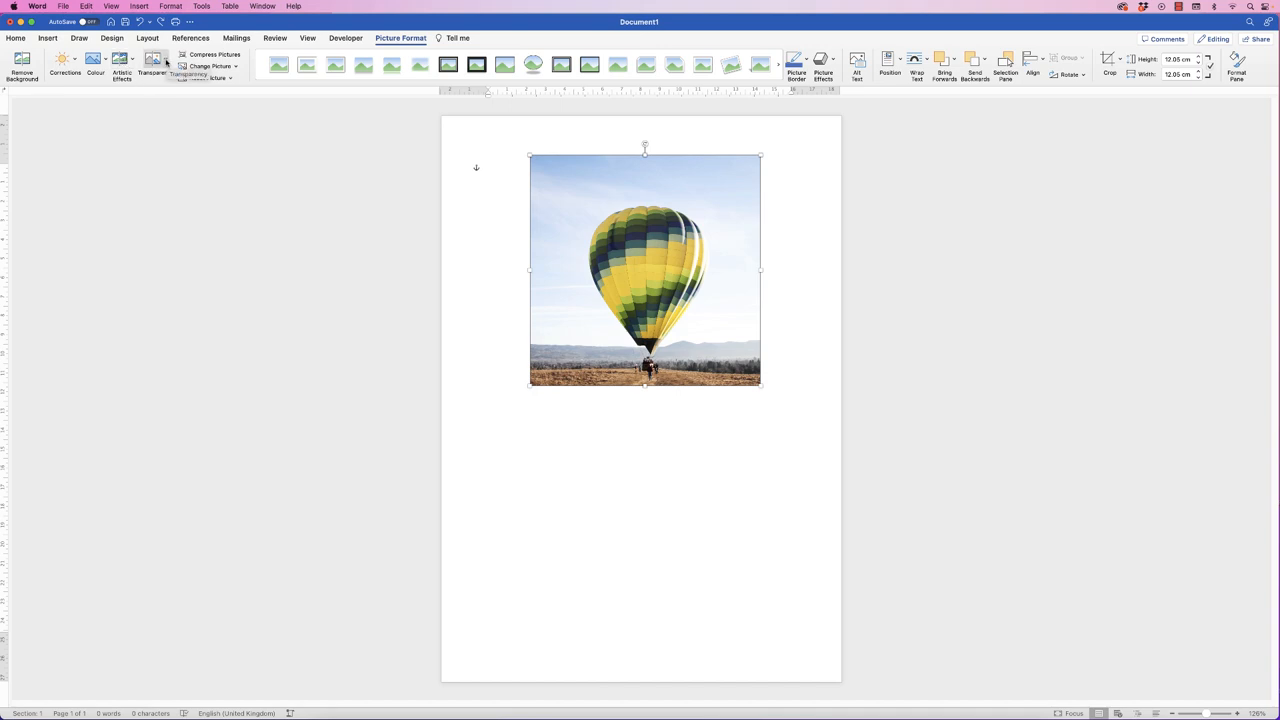
pyautogui.click(152, 64)
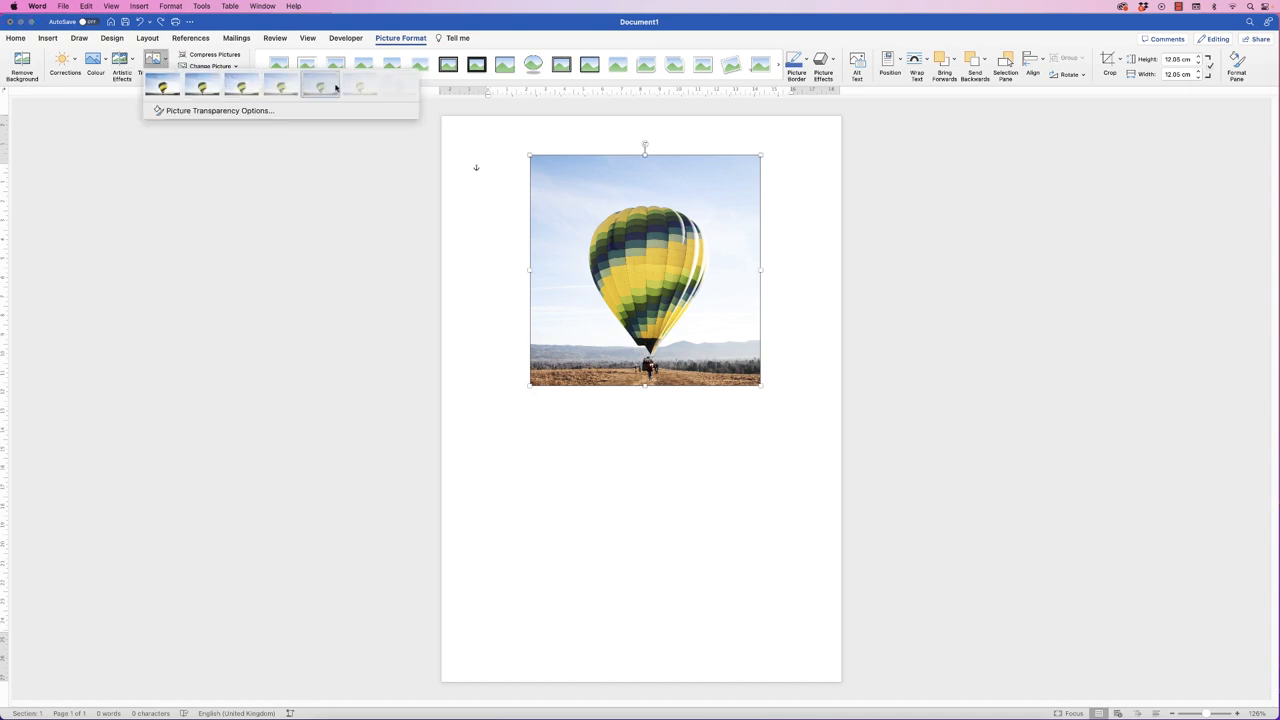
pyautogui.click(320, 84)
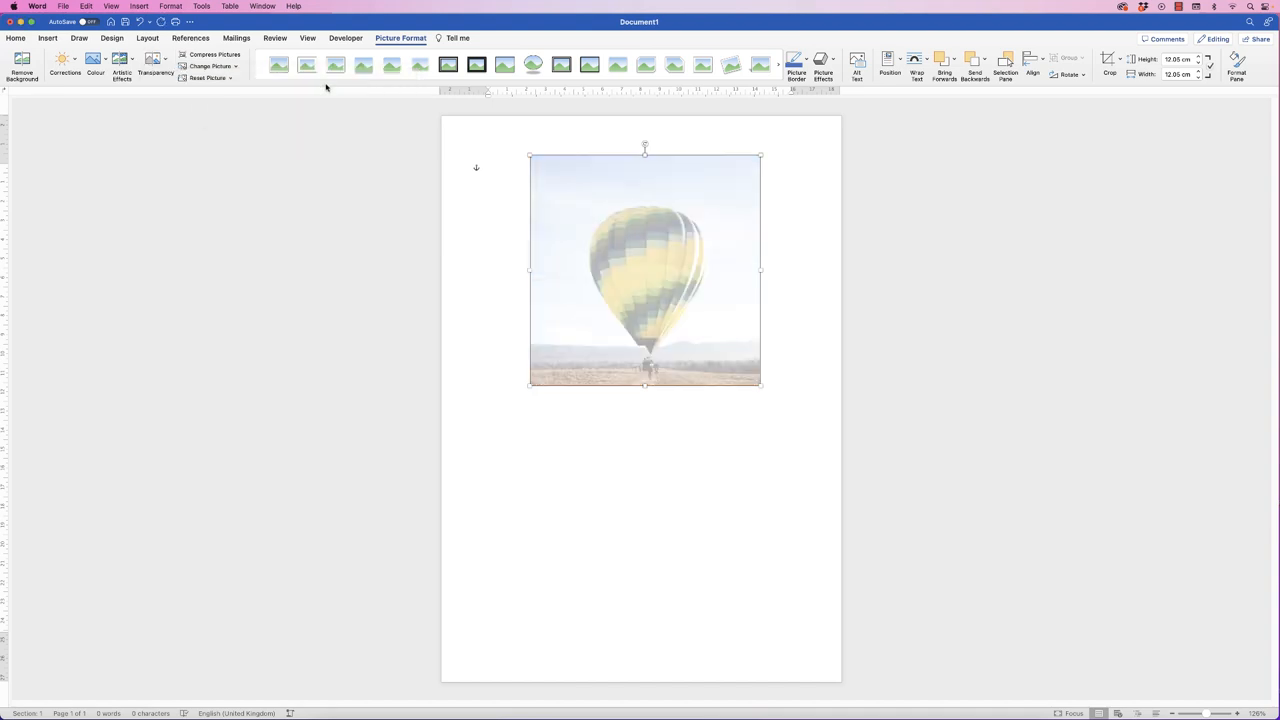
pyautogui.moveTo(644, 260)
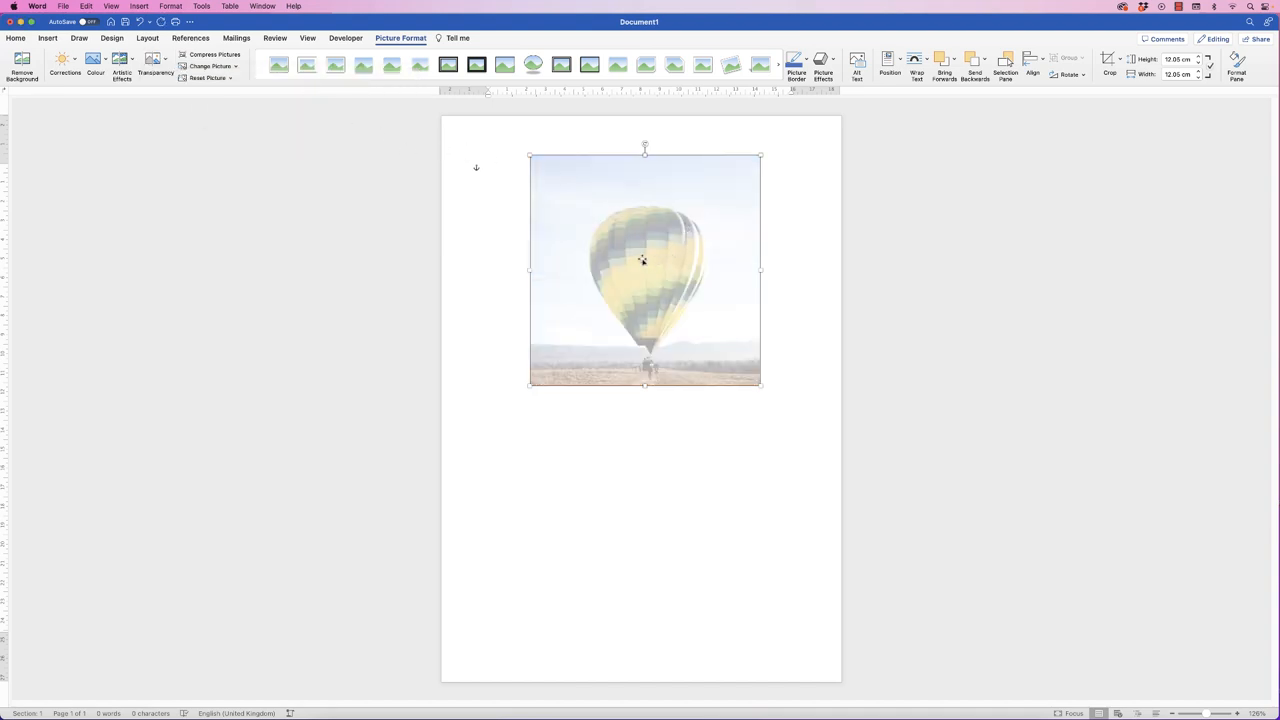
pyautogui.moveTo(640, 192)
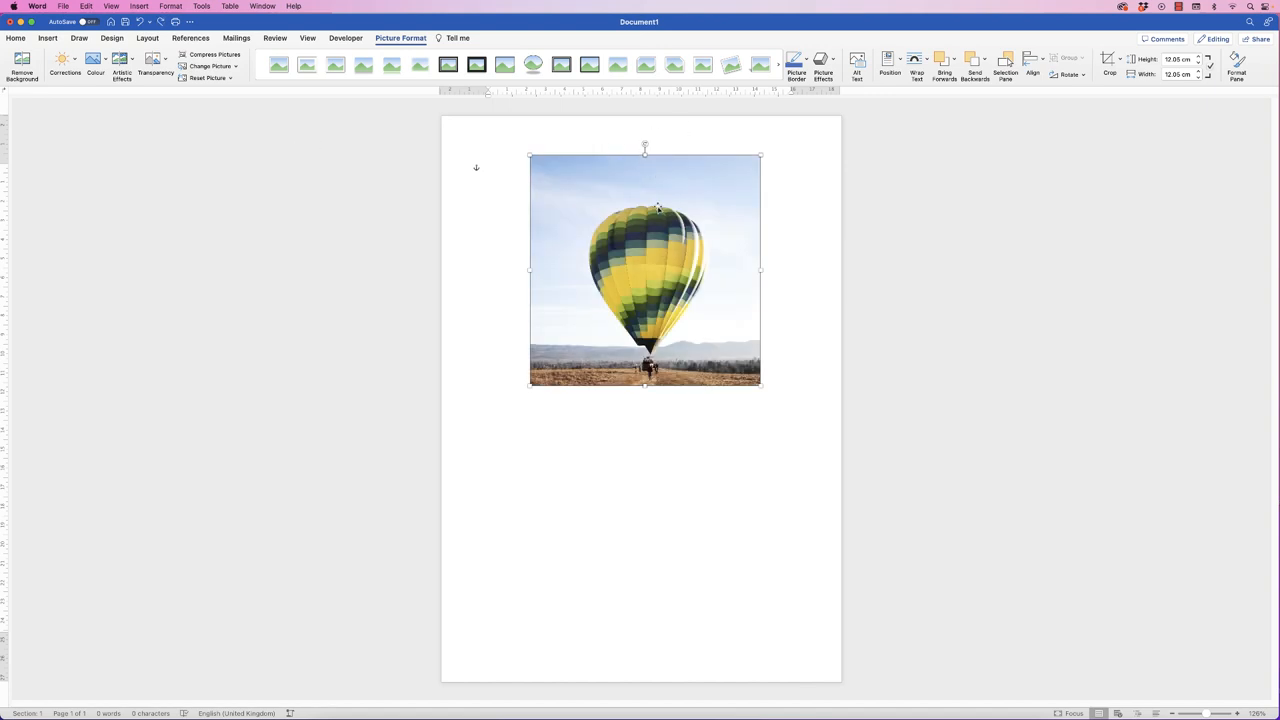
pyautogui.moveTo(620, 194)
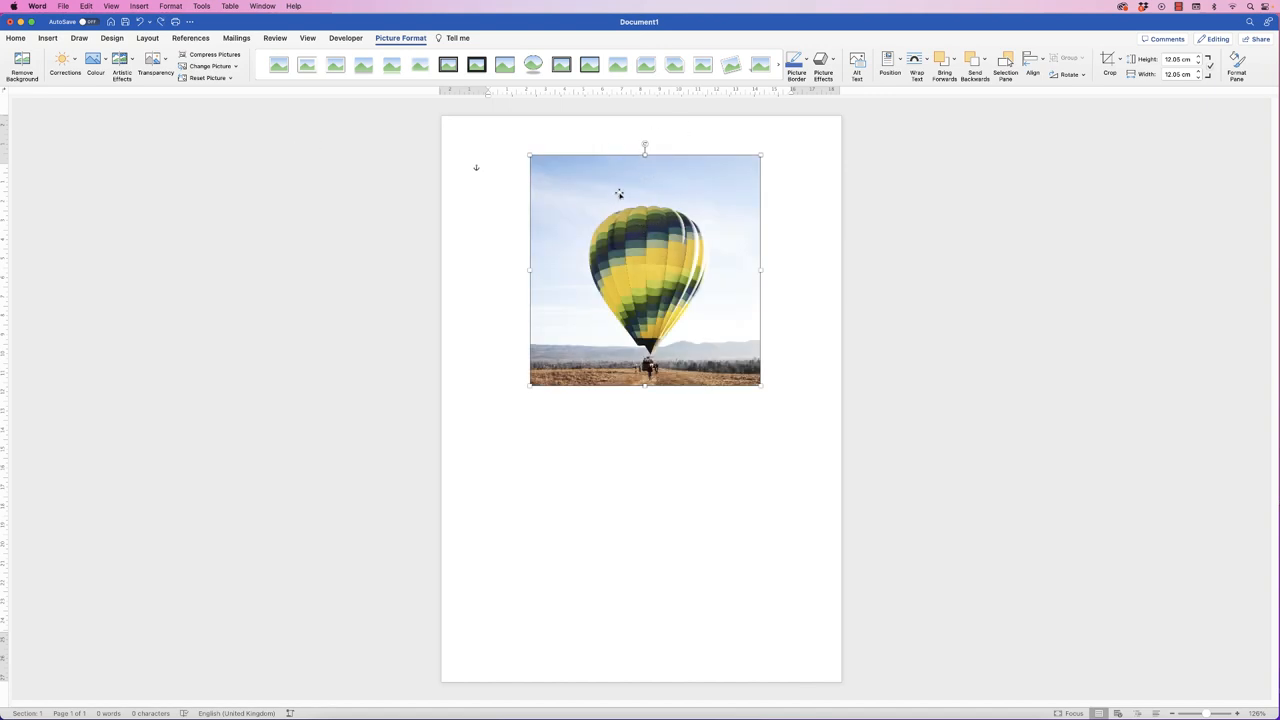
pyautogui.moveTo(604, 284)
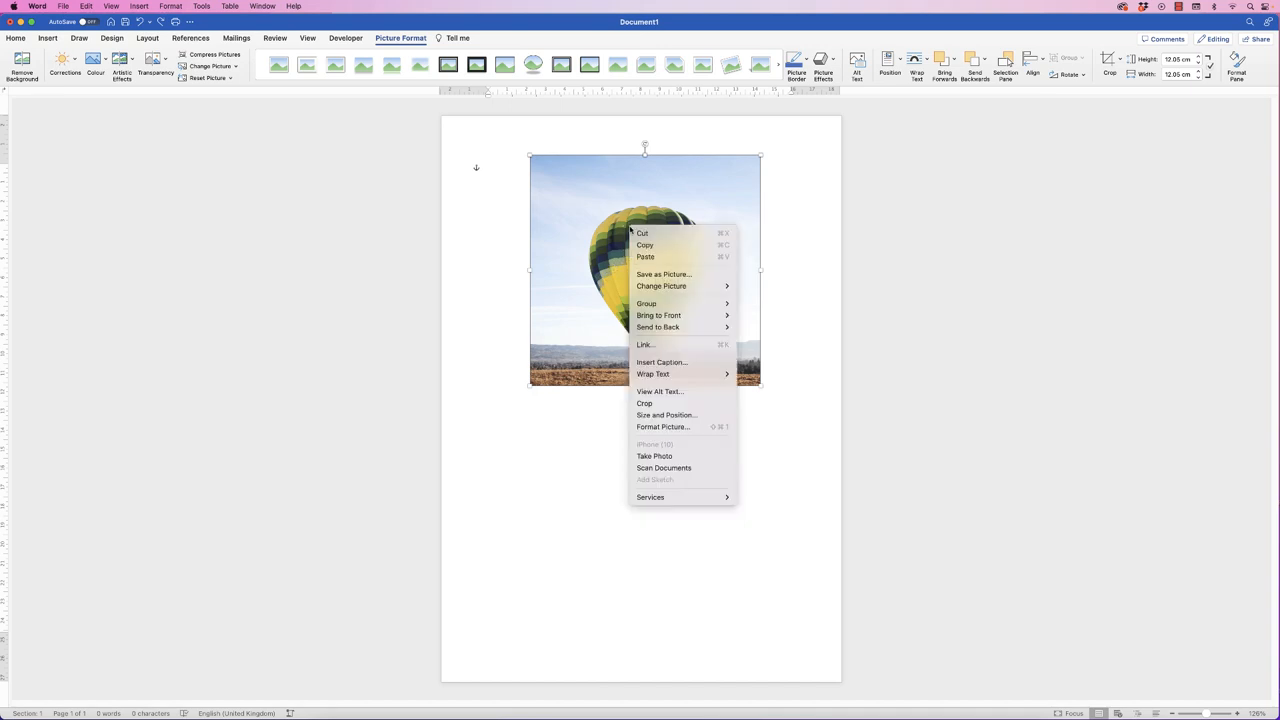
pyautogui.moveTo(664, 274)
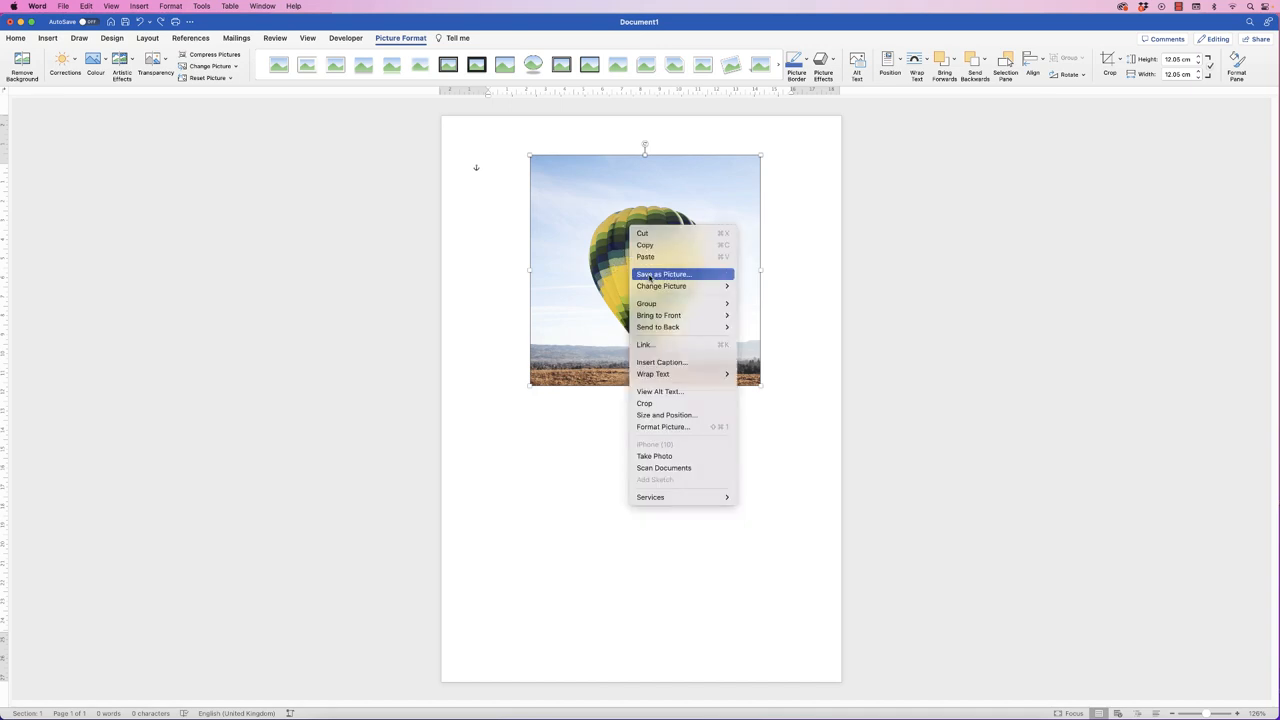
# Step: Start exporting the balloon photo via Save as Picture
pyautogui.click(664, 274)
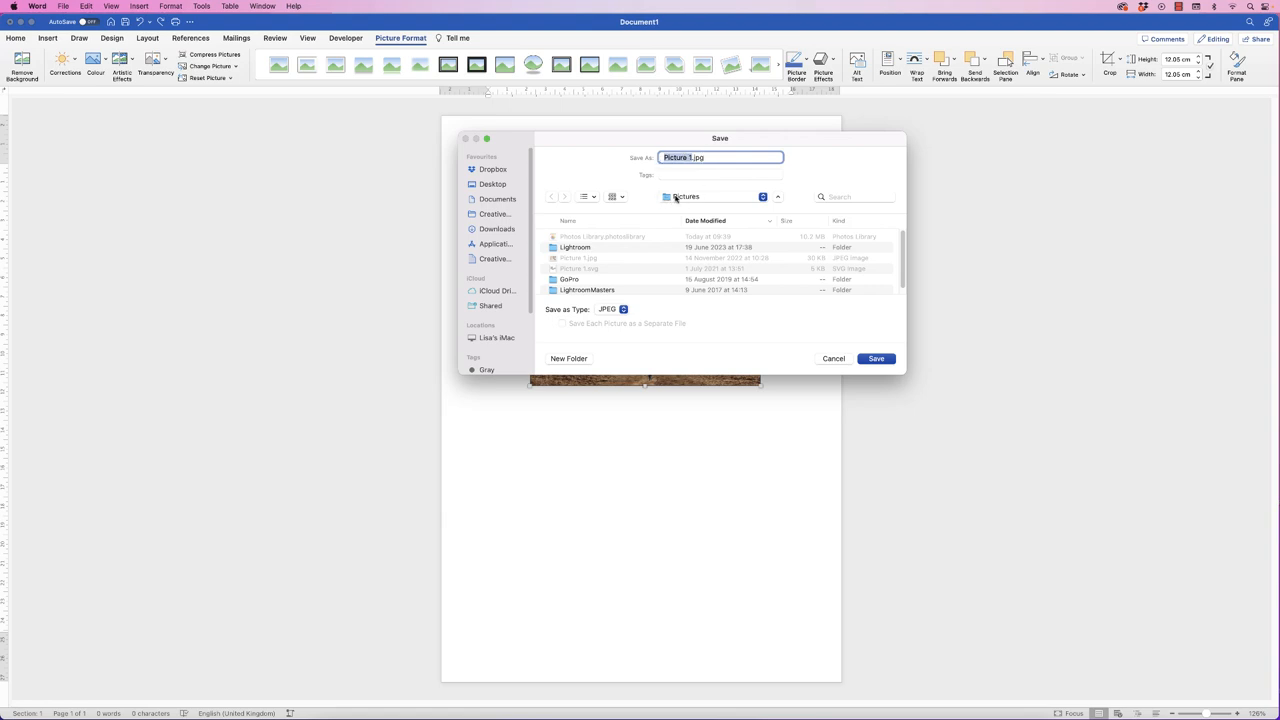
pyautogui.moveTo(710, 198)
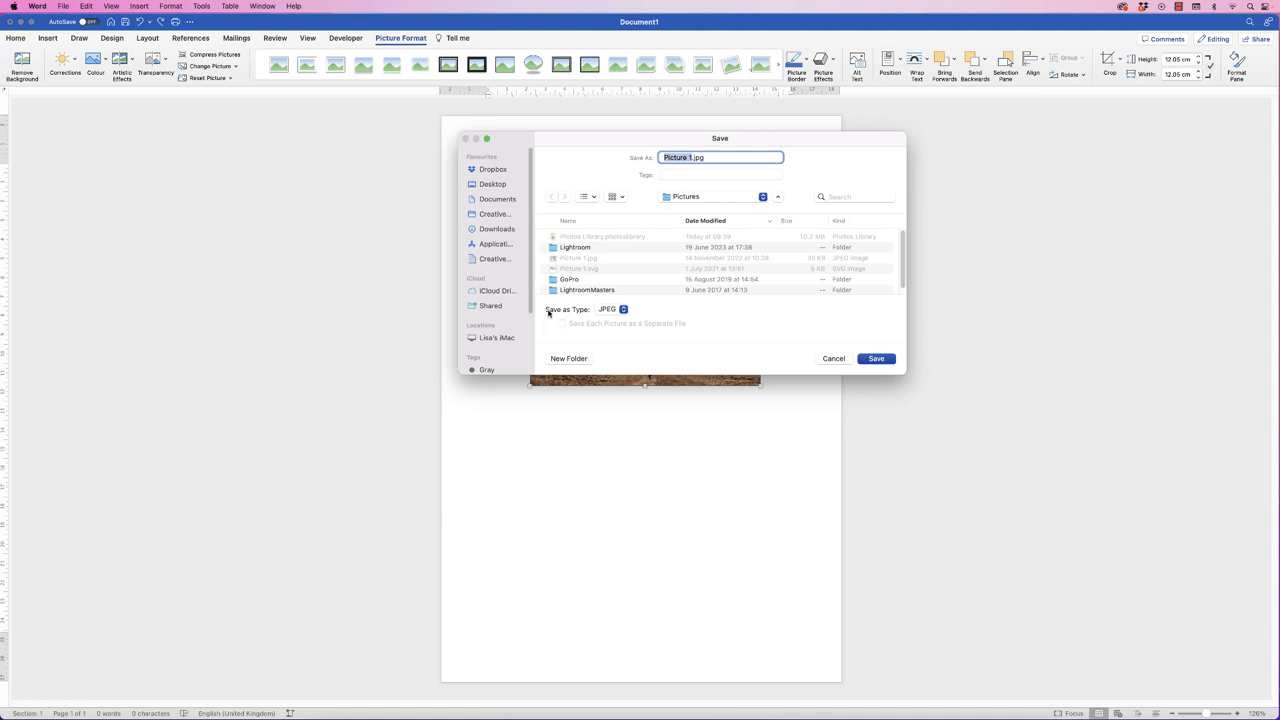
pyautogui.moveTo(600, 312)
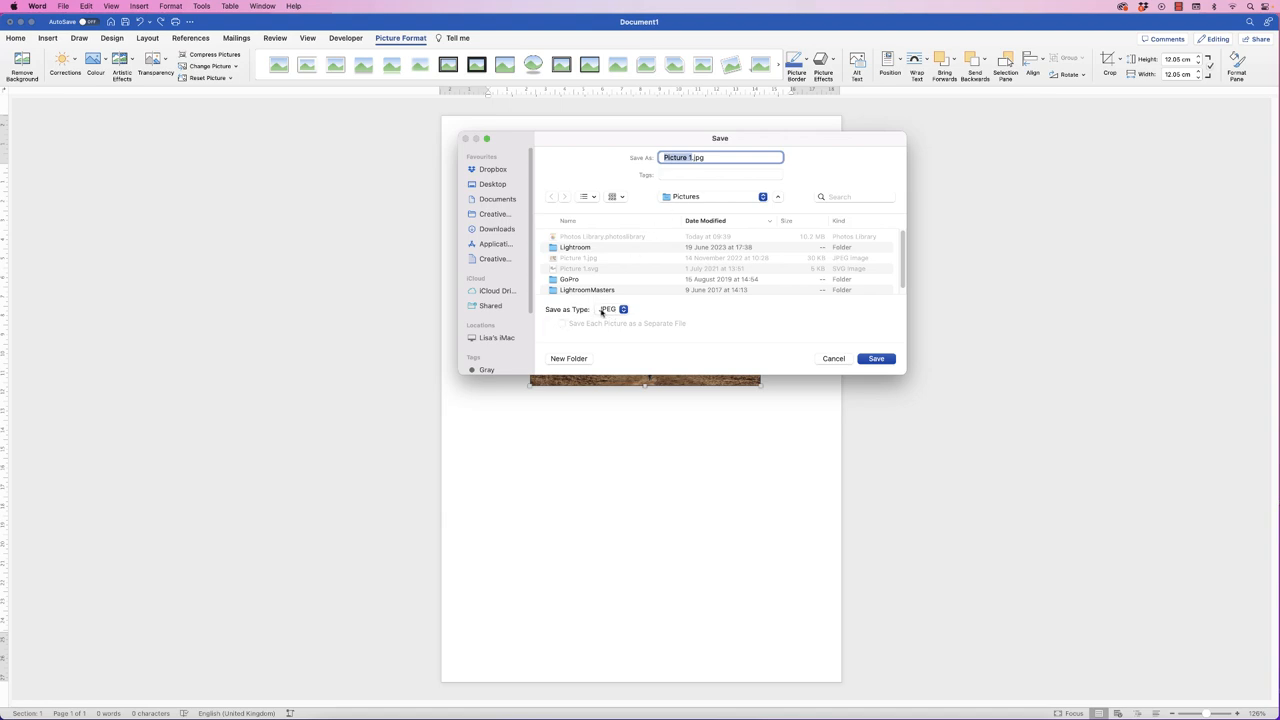
# Step: List the Save as Type formats: PNG, JPEG, PDF, GIF, BMP and SVG
pyautogui.click(614, 308)
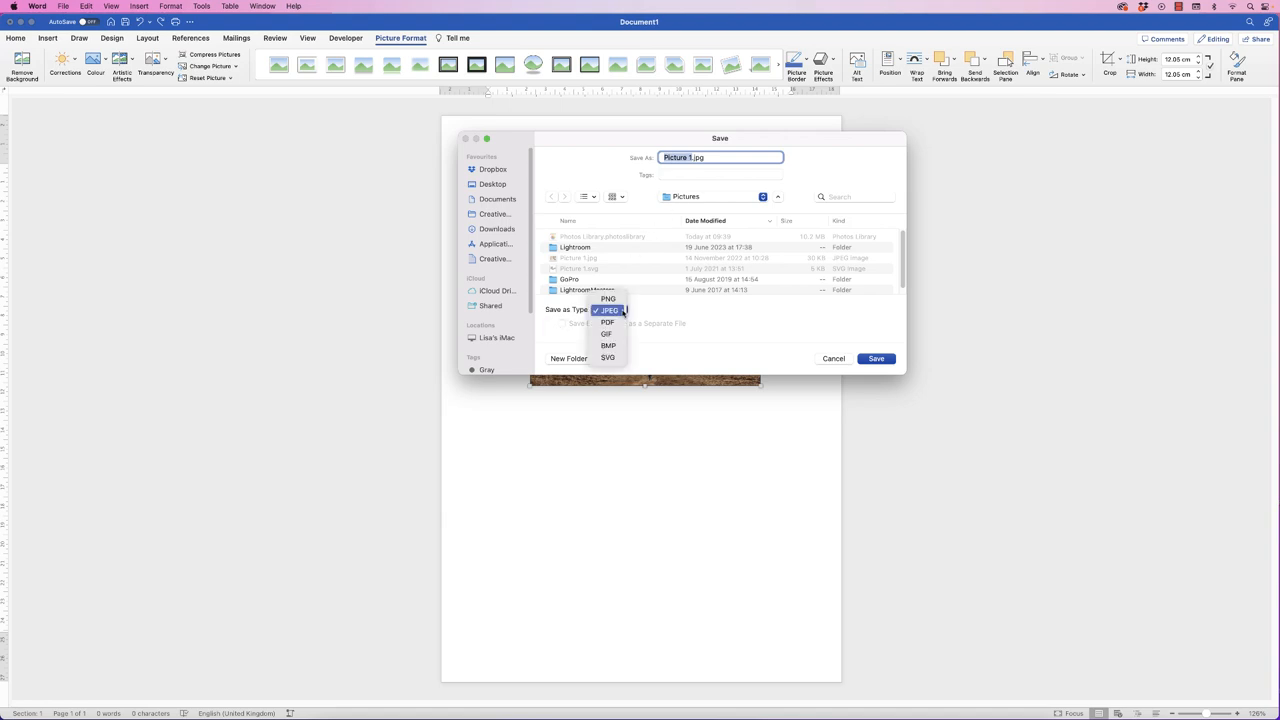
pyautogui.moveTo(608, 298)
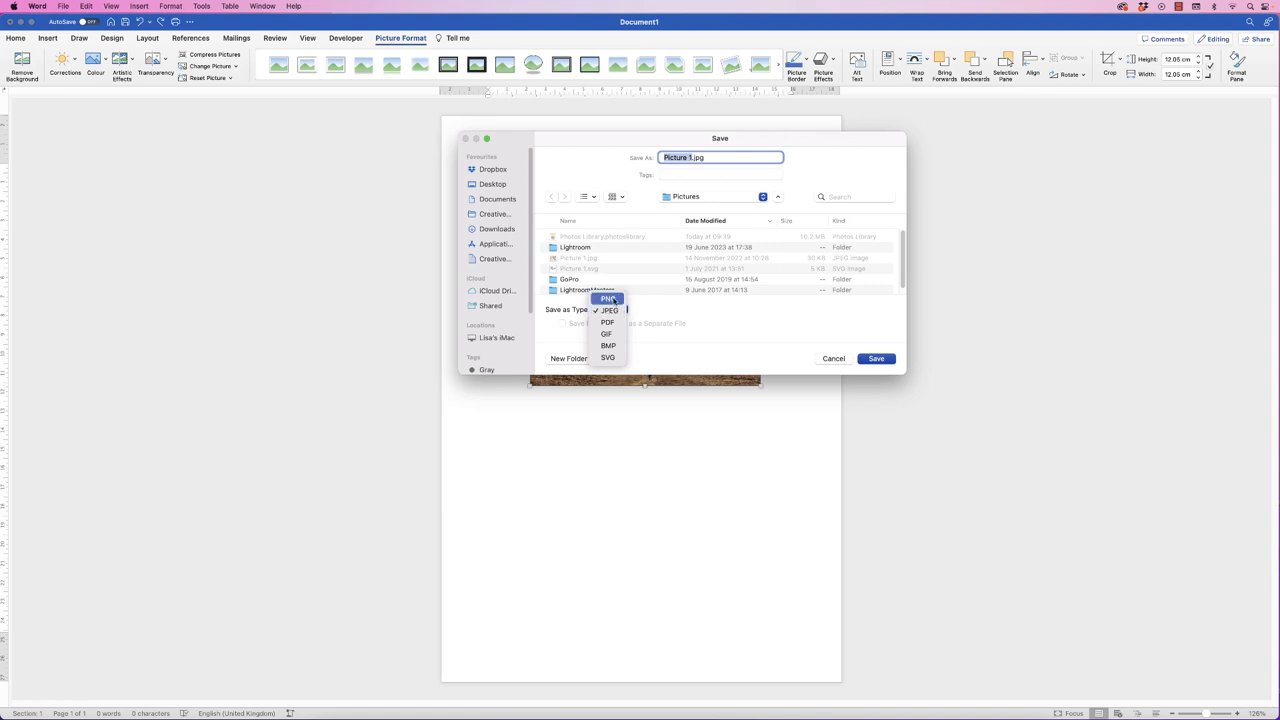
pyautogui.moveTo(608, 322)
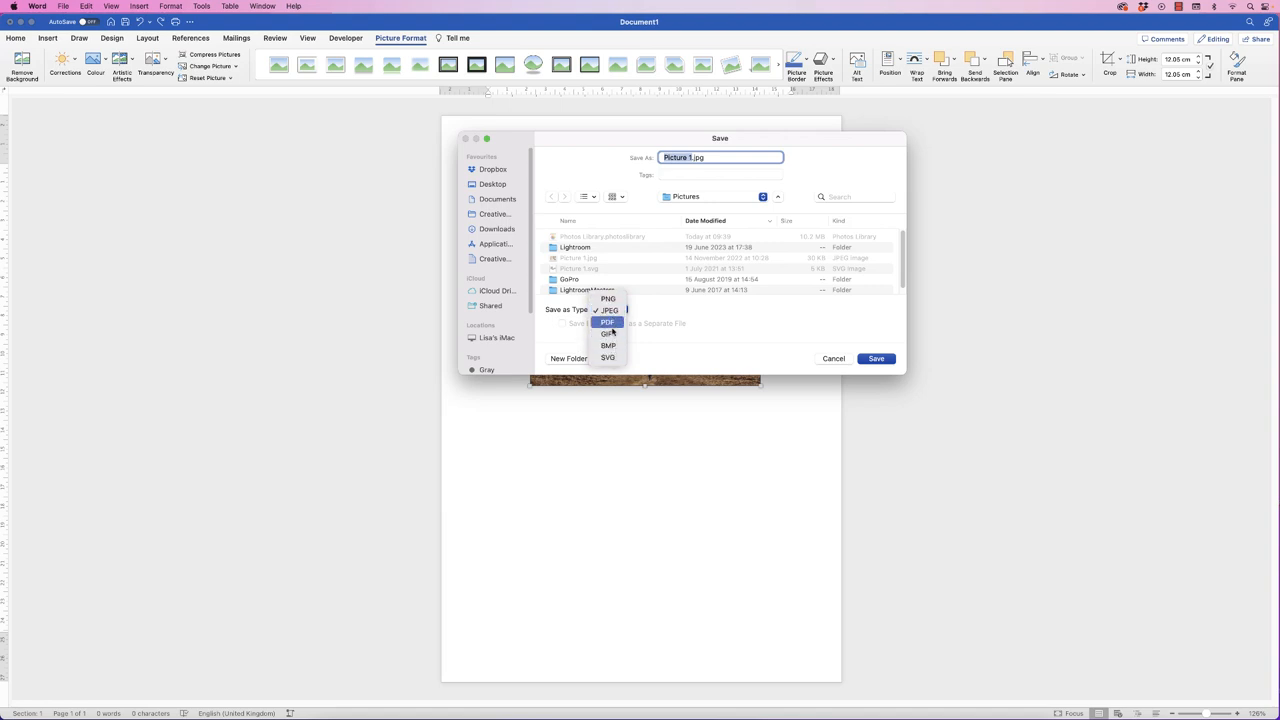